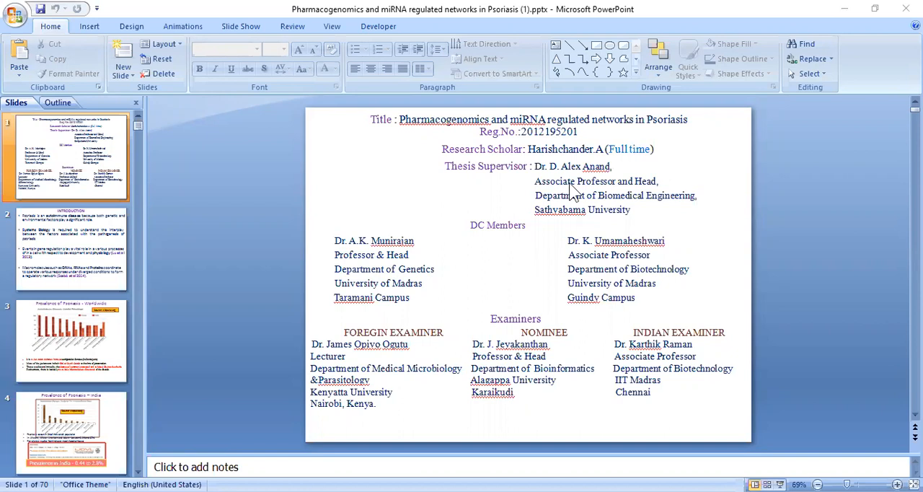
{"action": "mouse_move", "coordinate": [560, 187]}
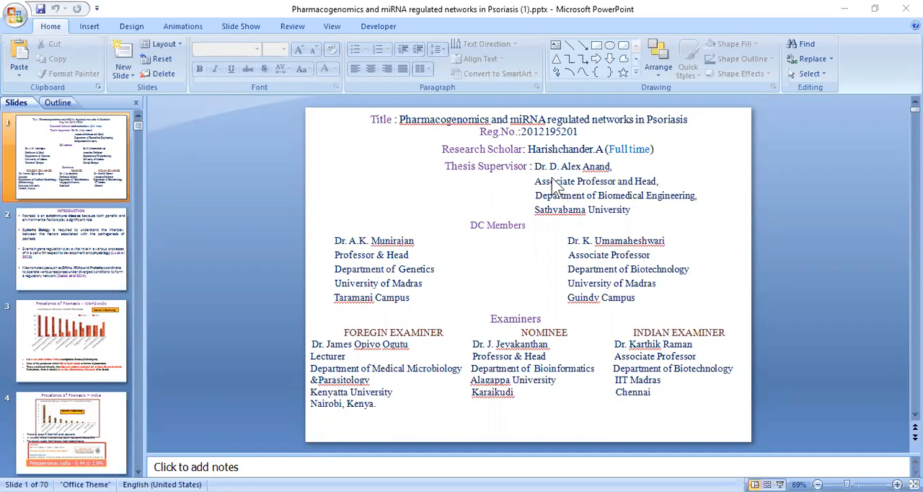
{"action": "mouse_move", "coordinate": [555, 194]}
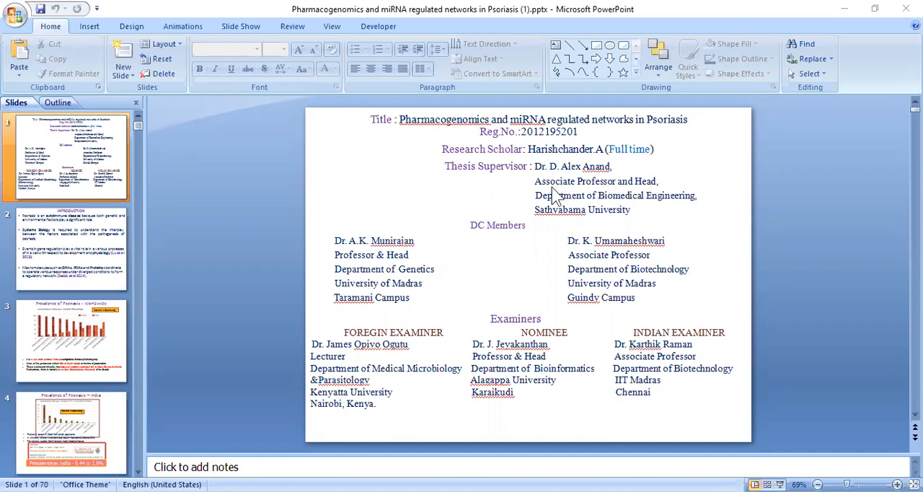
{"action": "mouse_move", "coordinate": [577, 200]}
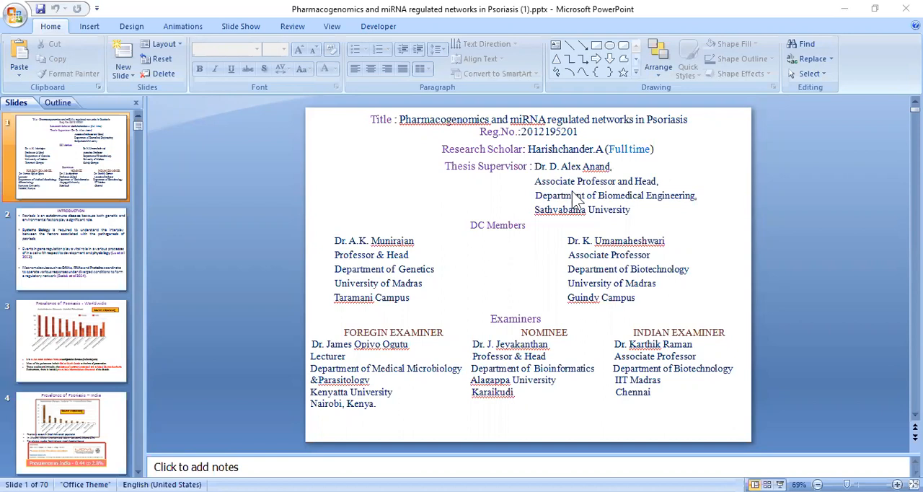
{"action": "mouse_move", "coordinate": [629, 222]}
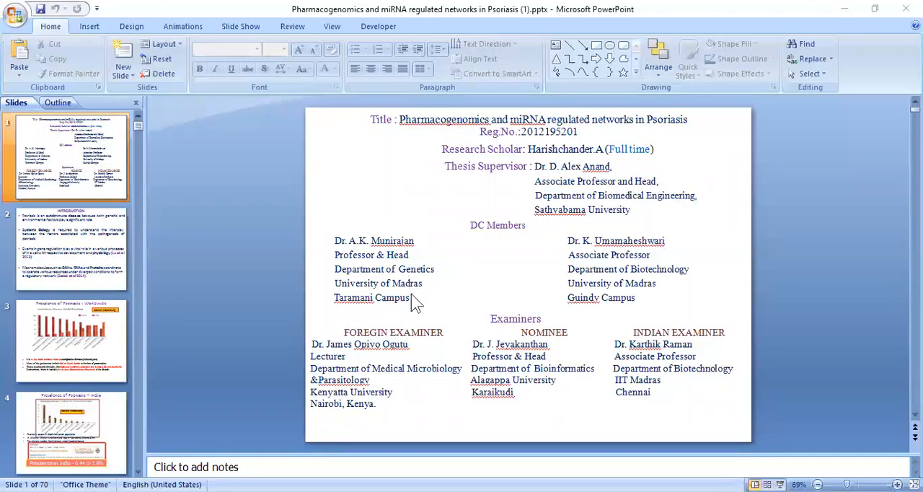
{"action": "mouse_move", "coordinate": [584, 284]}
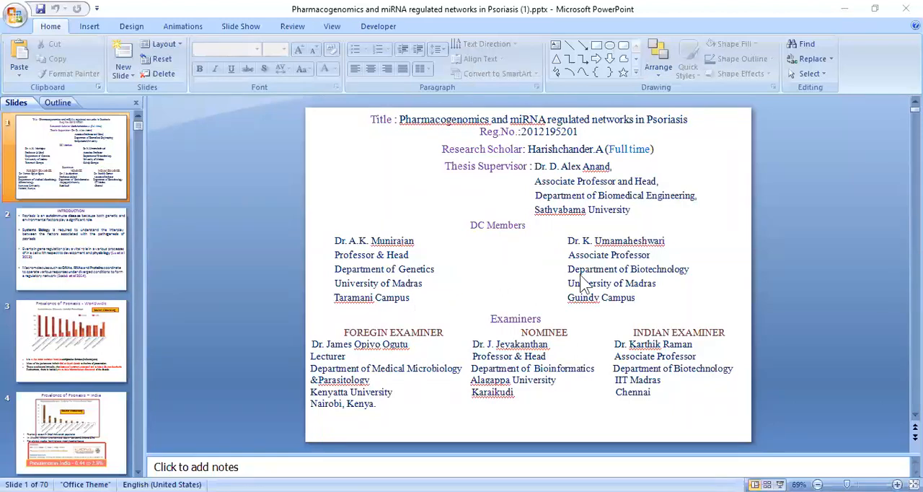
{"action": "mouse_move", "coordinate": [594, 285]}
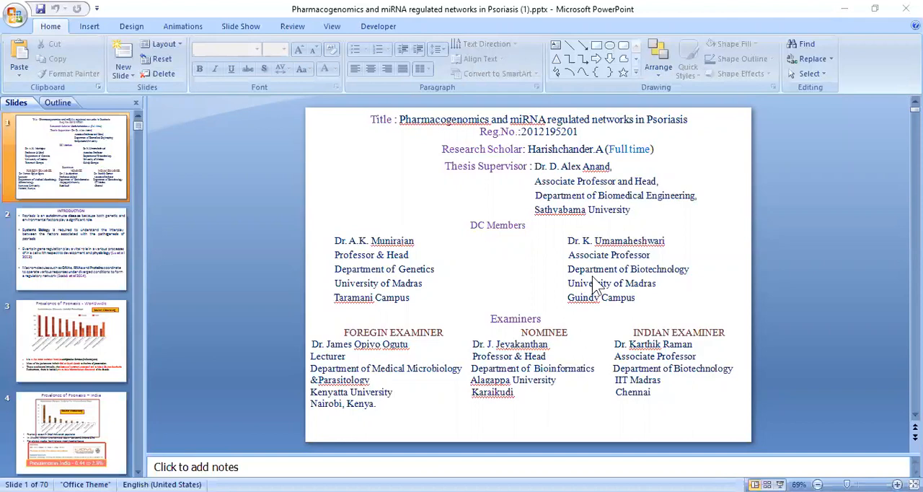
{"action": "mouse_move", "coordinate": [600, 300]}
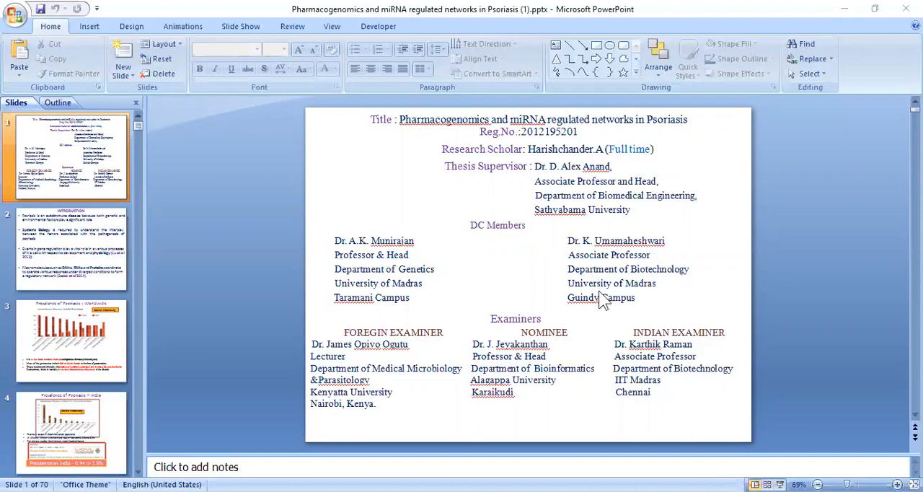
{"action": "mouse_move", "coordinate": [507, 333]}
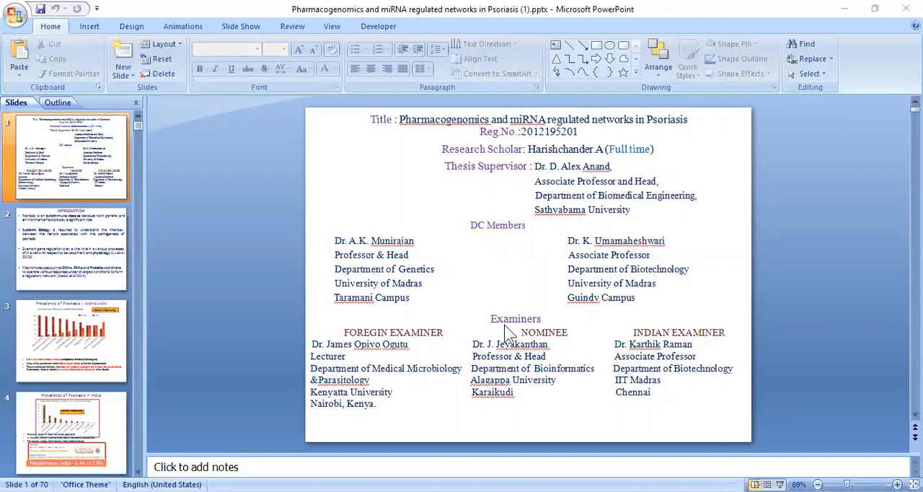
{"action": "mouse_move", "coordinate": [403, 357]}
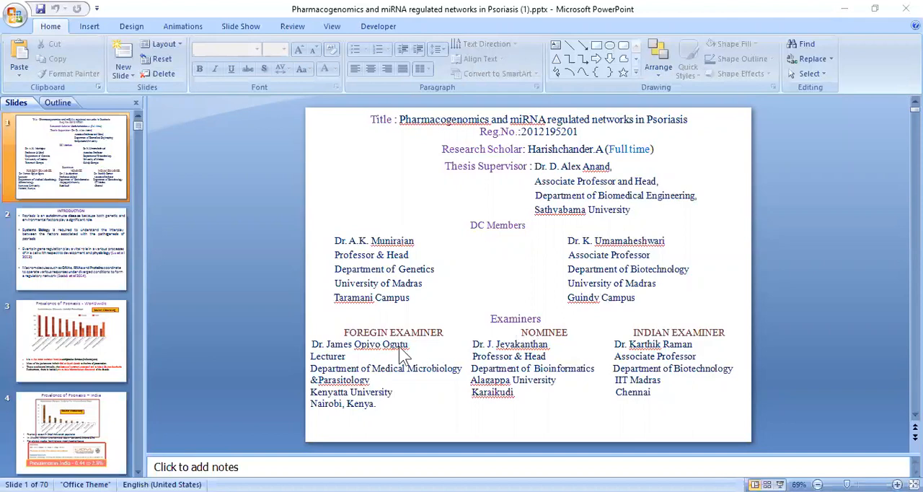
{"action": "mouse_move", "coordinate": [392, 401]}
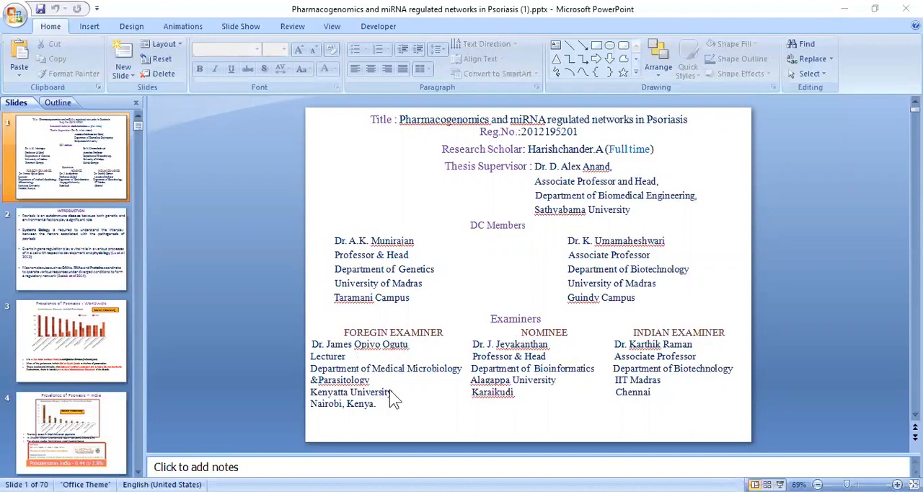
{"action": "mouse_move", "coordinate": [370, 384]}
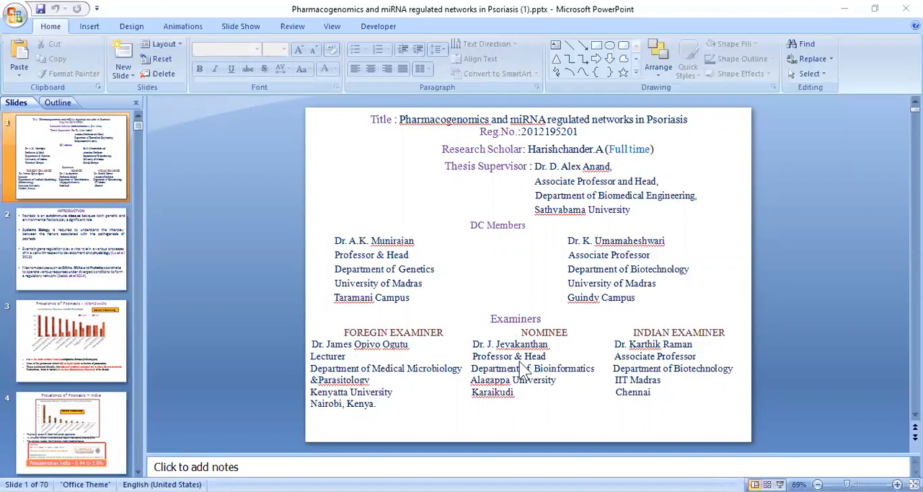
{"action": "mouse_move", "coordinate": [514, 384]}
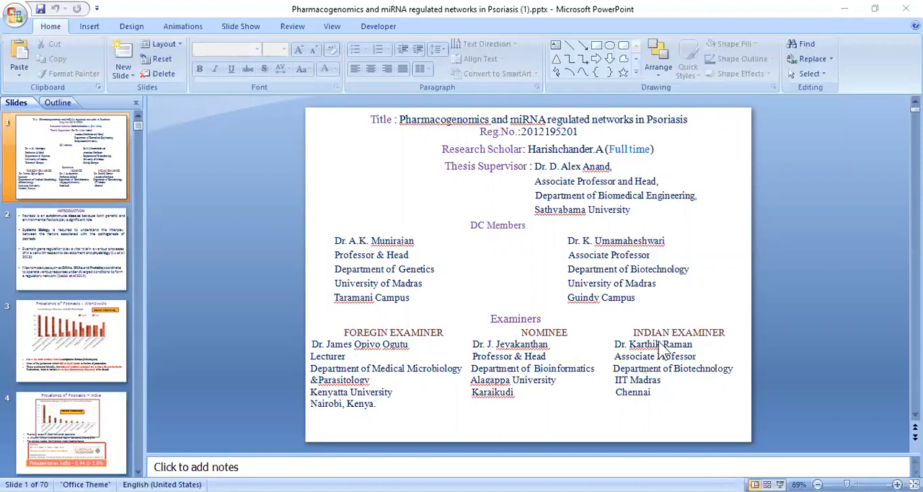
{"action": "mouse_move", "coordinate": [652, 372]}
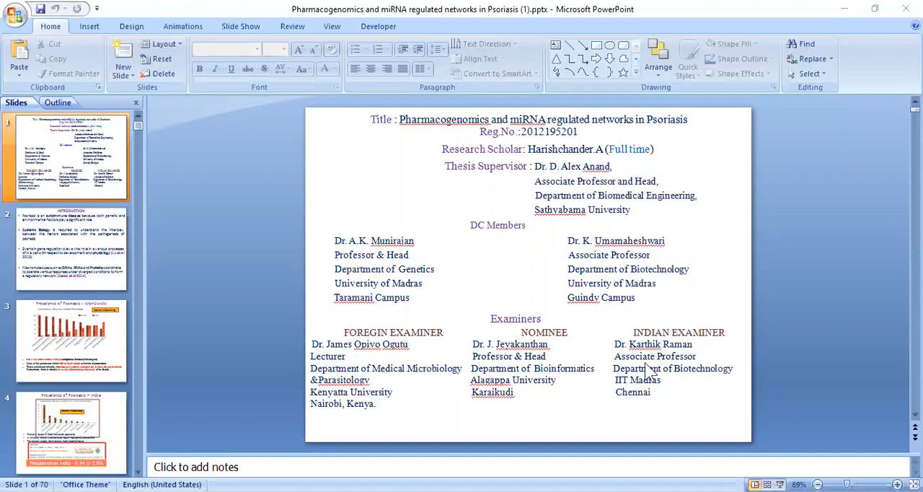
{"action": "mouse_move", "coordinate": [663, 395]}
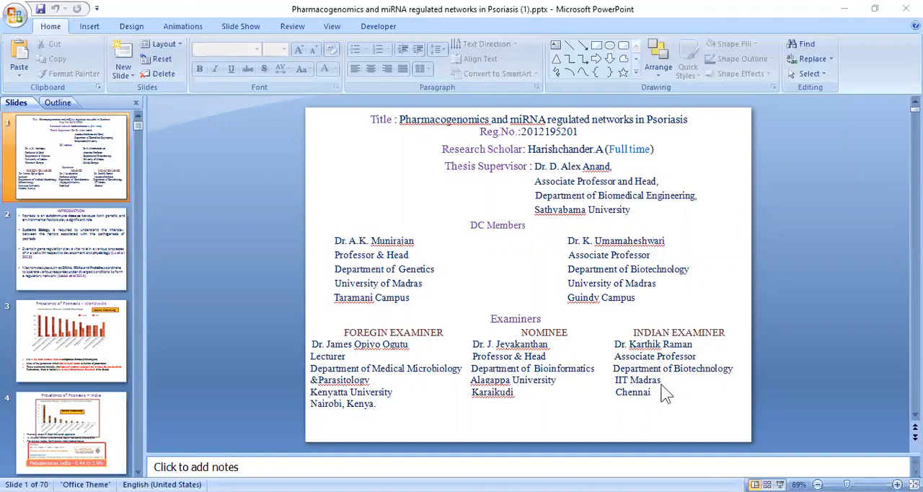
{"action": "mouse_move", "coordinate": [87, 259]}
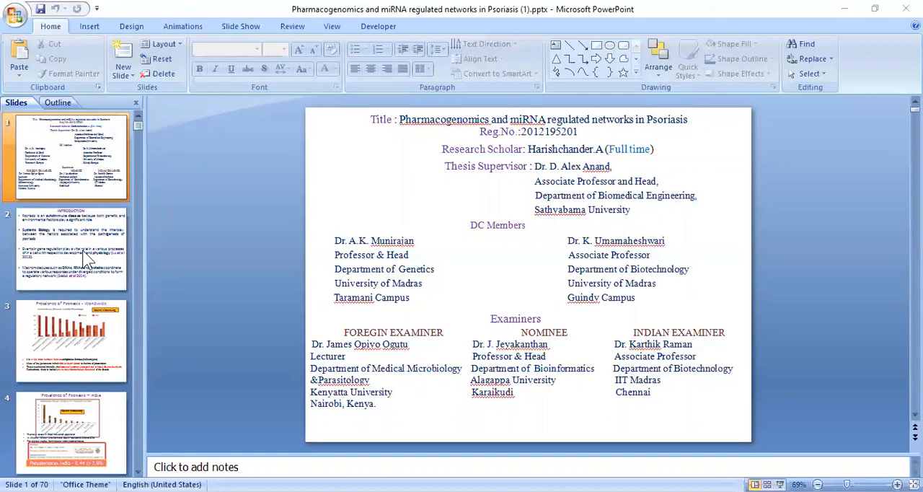
Step: Show slide 2, the Introduction on psoriasis as an autoimmune disease and systems biology
{"action": "left_click", "coordinate": [71, 248]}
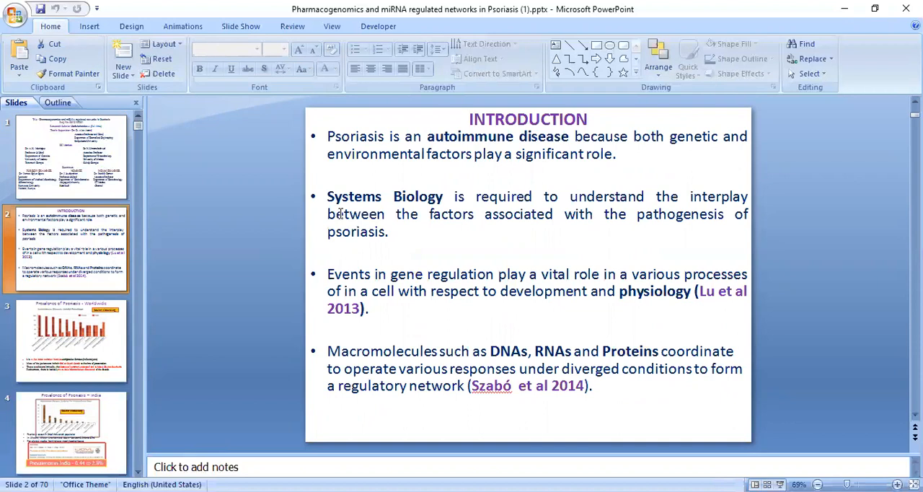
{"action": "mouse_move", "coordinate": [363, 286]}
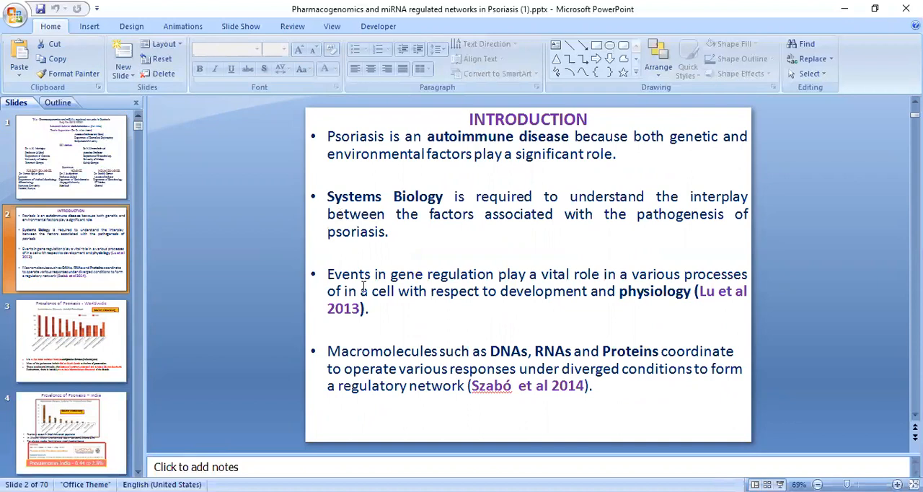
{"action": "mouse_move", "coordinate": [281, 274]}
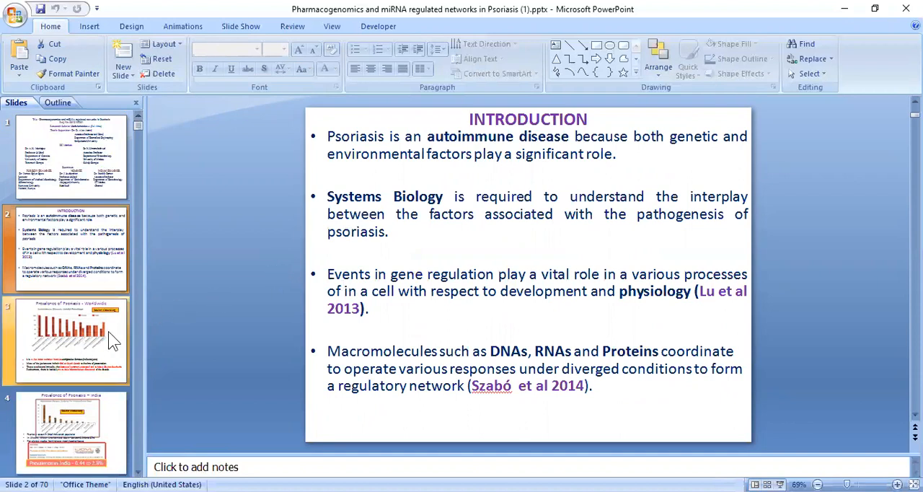
{"action": "mouse_move", "coordinate": [108, 340]}
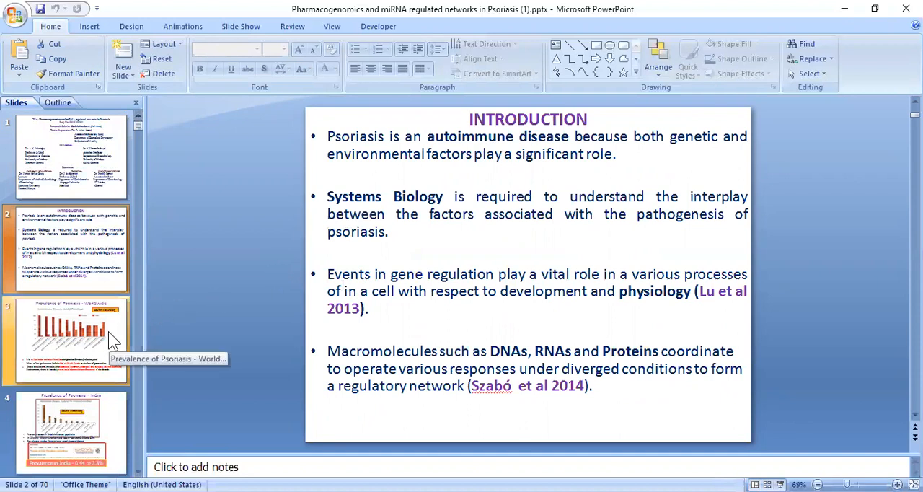
Step: Page through the worldwide prevalence slide to slide 4, Prevalence of Psoriasis – India
{"action": "left_click", "coordinate": [69, 340]}
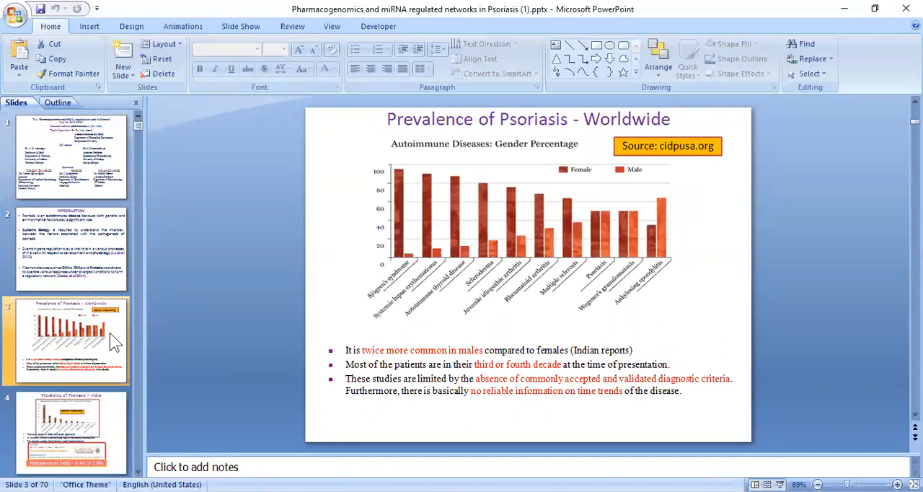
{"action": "mouse_move", "coordinate": [65, 433]}
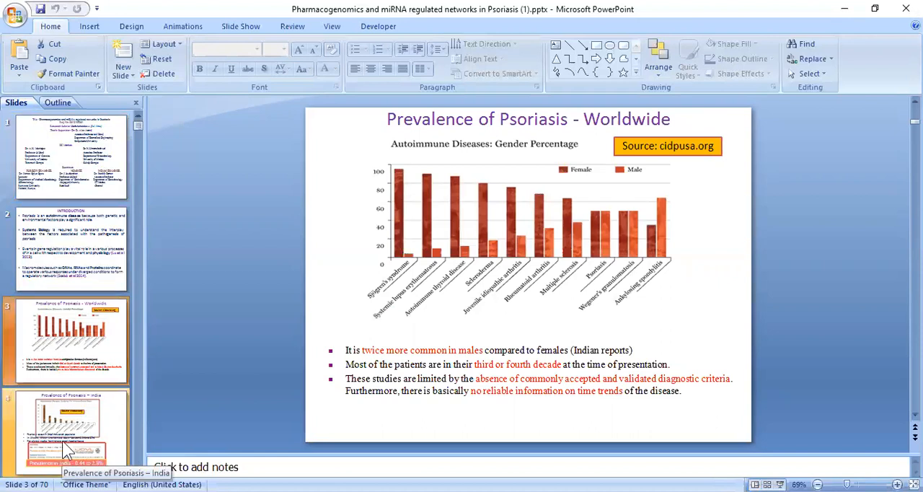
{"action": "left_click", "coordinate": [69, 430]}
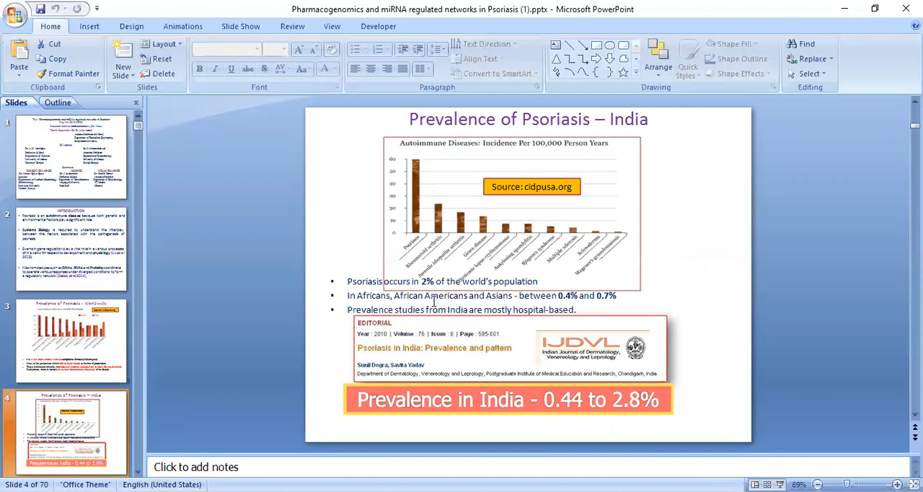
{"action": "mouse_move", "coordinate": [566, 297]}
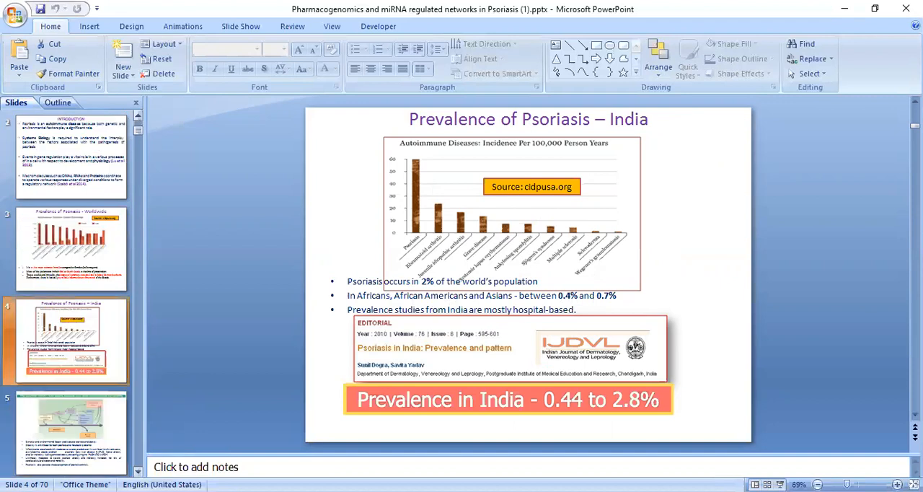
Step: Move past the psoriatic march comorbidity slide to slide 6 on key events in mapping disease genes
{"action": "left_click", "coordinate": [69, 430]}
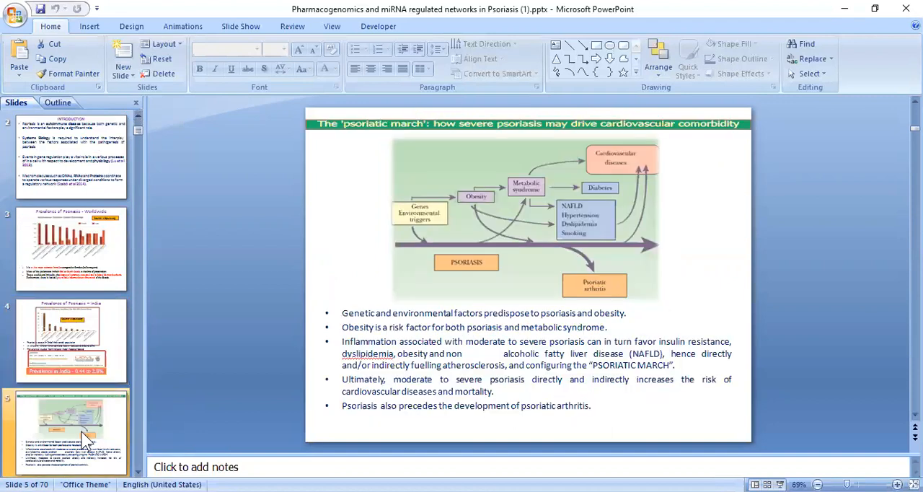
{"action": "mouse_move", "coordinate": [180, 402]}
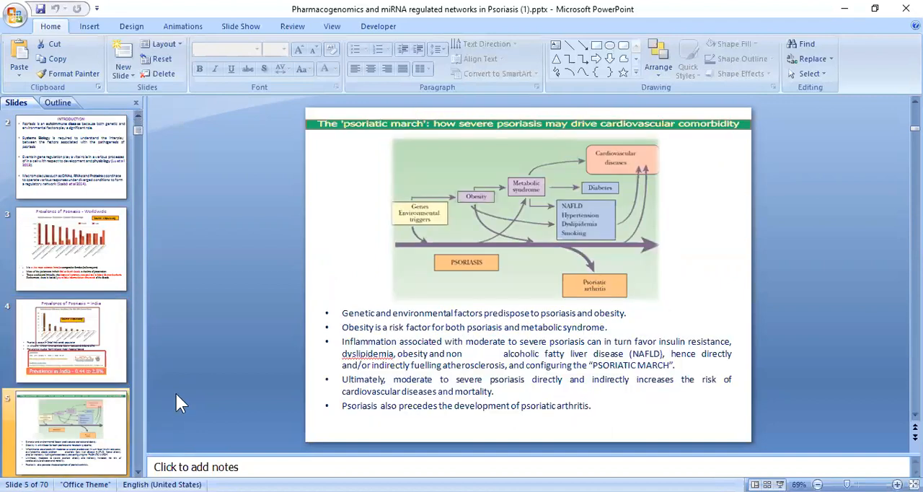
{"action": "mouse_move", "coordinate": [430, 243]}
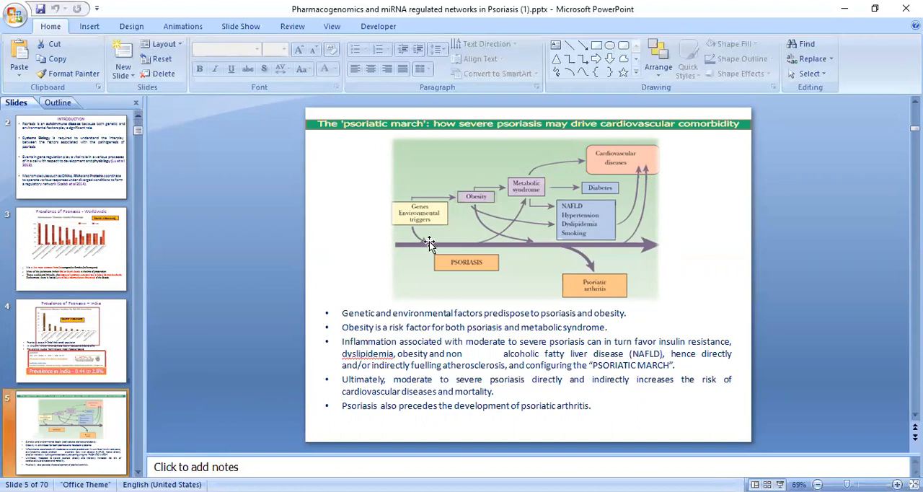
{"action": "mouse_move", "coordinate": [551, 215]}
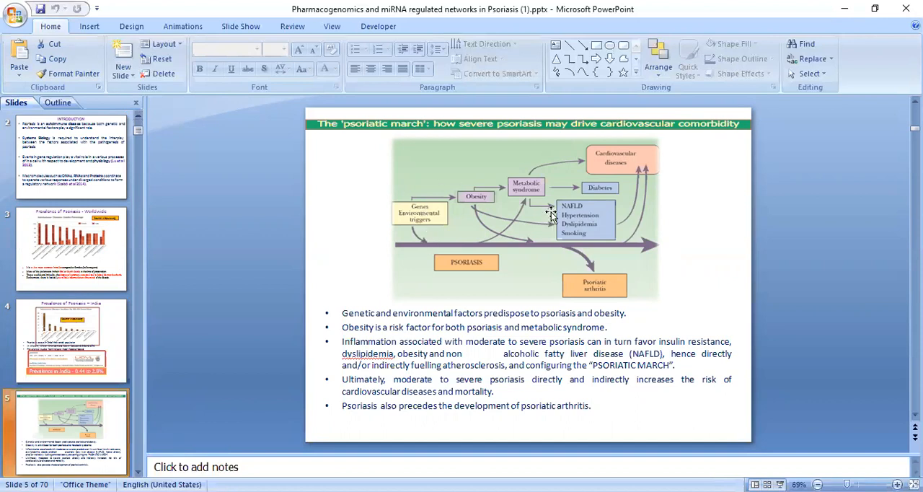
{"action": "mouse_move", "coordinate": [505, 222]}
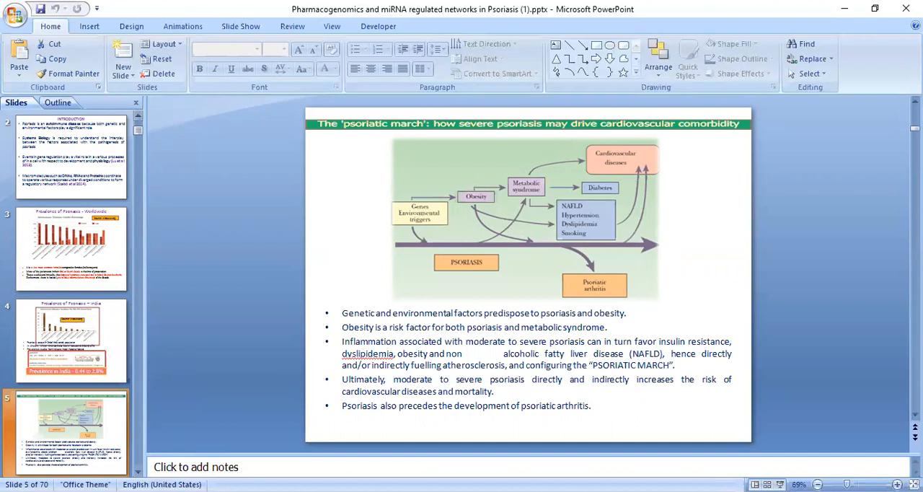
{"action": "left_click", "coordinate": [70, 431]}
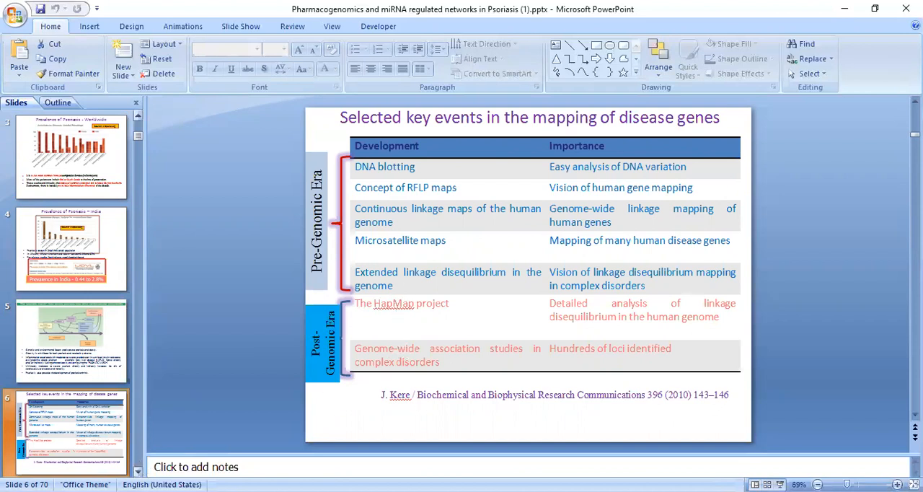
Step: Page through the post genomic era diagram to slide 8, the thesis Objectives
{"action": "left_click", "coordinate": [69, 433]}
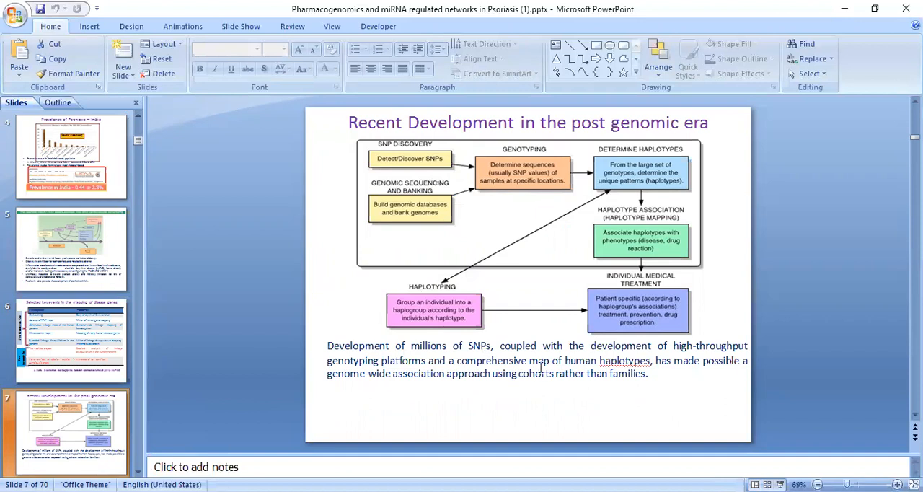
{"action": "mouse_move", "coordinate": [606, 379]}
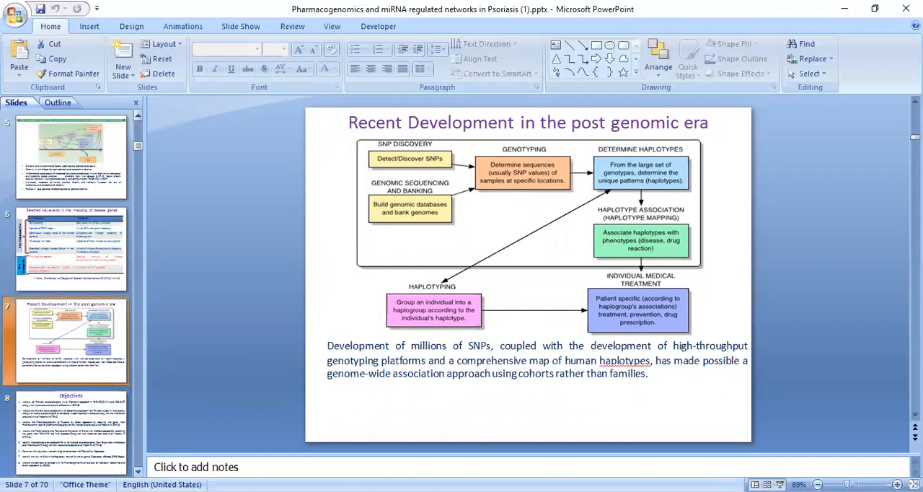
{"action": "left_click", "coordinate": [70, 431]}
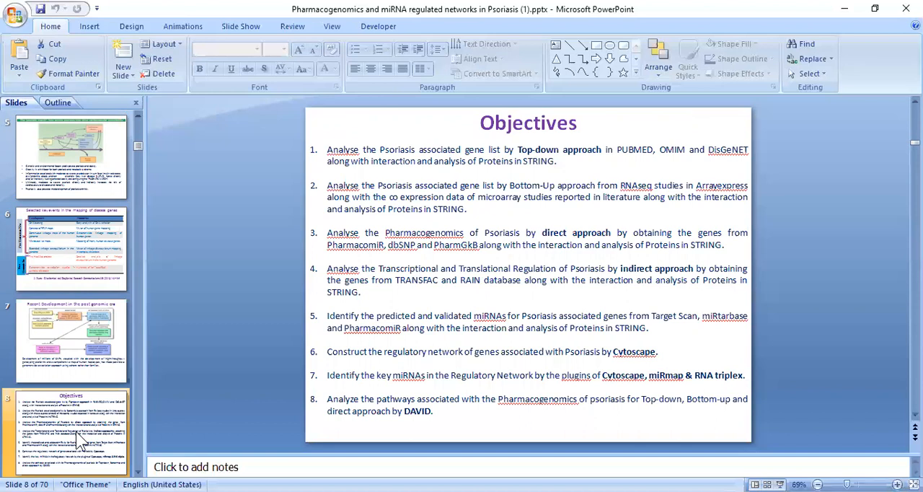
{"action": "mouse_move", "coordinate": [79, 440]}
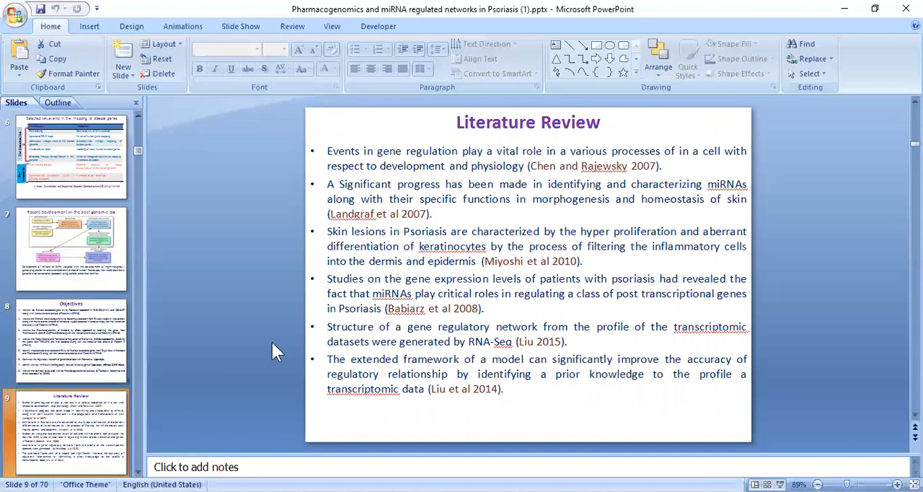
{"action": "mouse_move", "coordinate": [476, 175]}
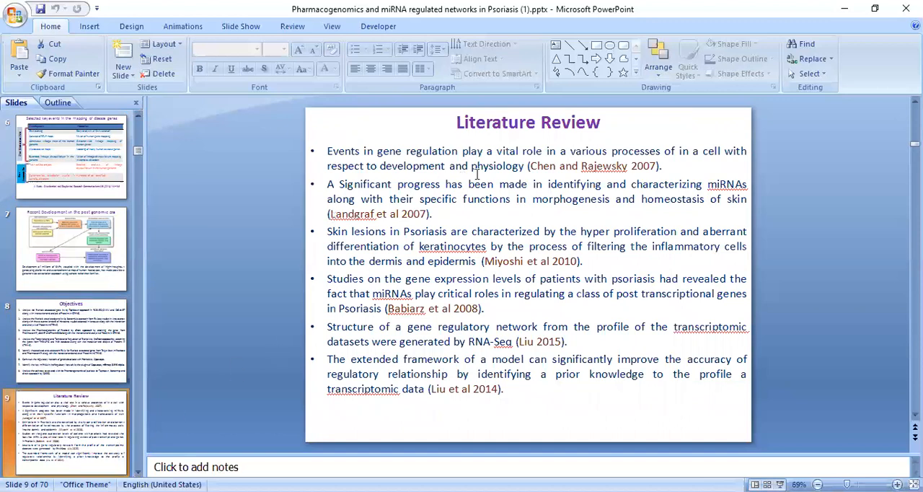
{"action": "mouse_move", "coordinate": [467, 205]}
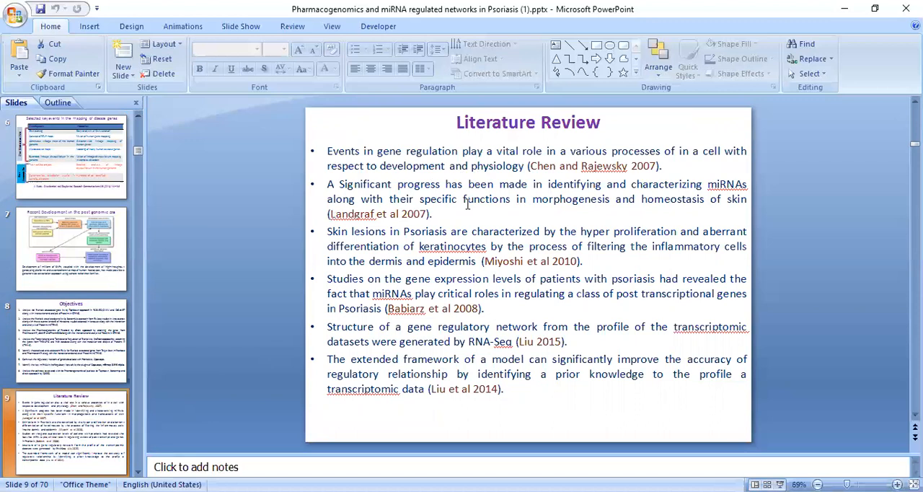
{"action": "mouse_move", "coordinate": [470, 205]}
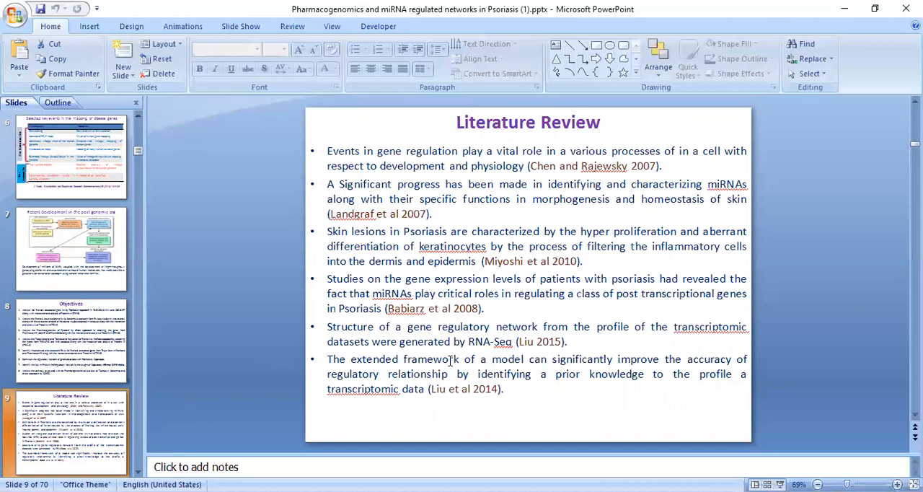
{"action": "mouse_move", "coordinate": [541, 333]}
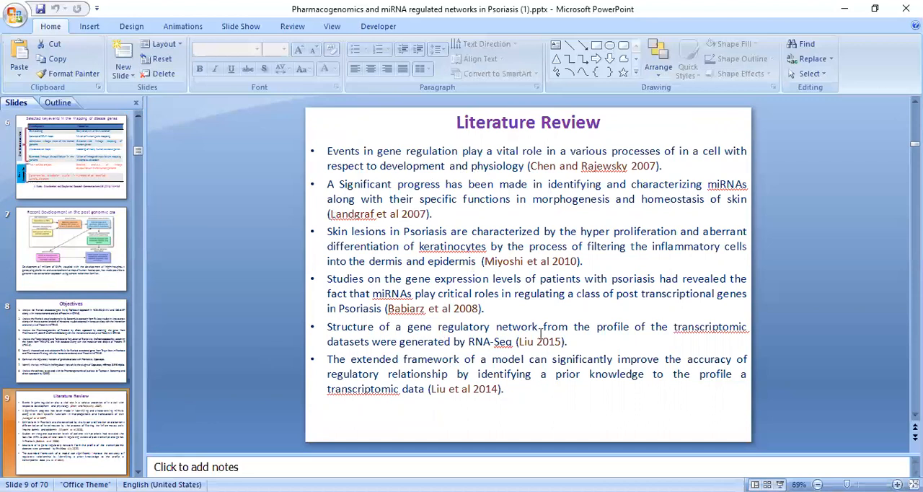
{"action": "mouse_move", "coordinate": [547, 346]}
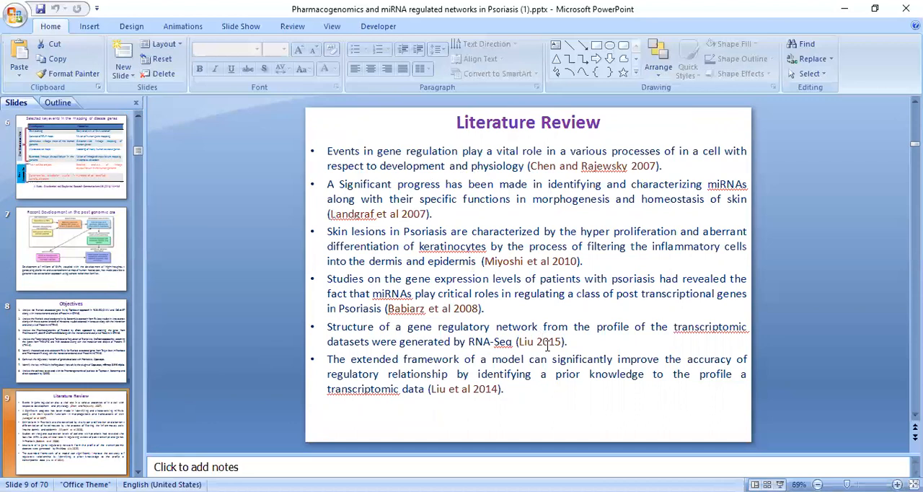
{"action": "mouse_move", "coordinate": [268, 418]}
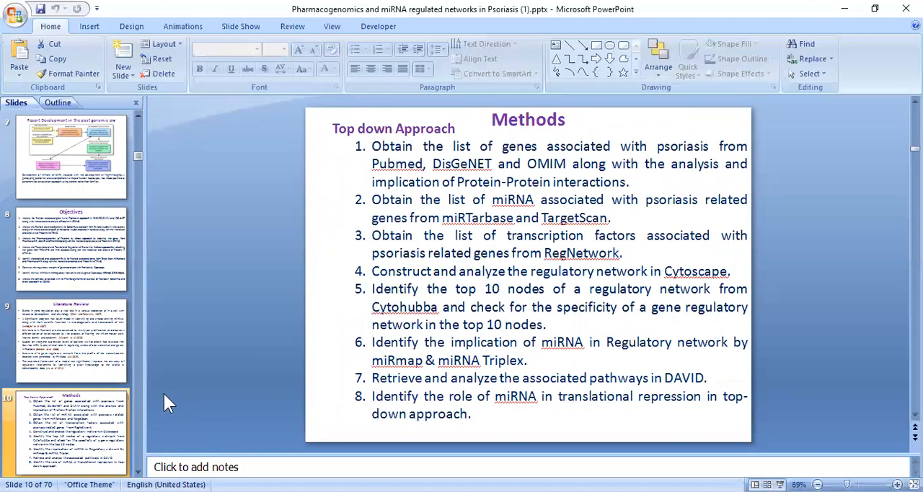
{"action": "mouse_move", "coordinate": [355, 280]}
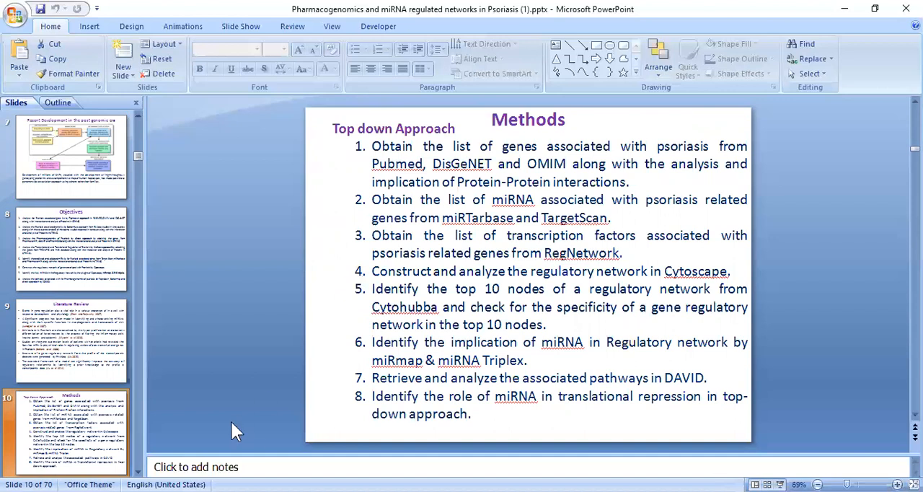
Step: View the bottom-up Methods slide, then settle on slide 12, the direct approach Methods slide
{"action": "left_click", "coordinate": [69, 431]}
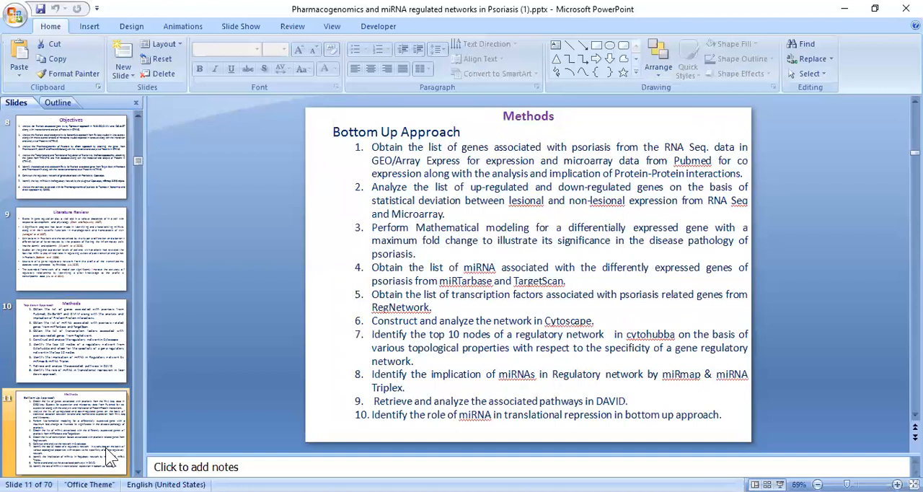
{"action": "left_click", "coordinate": [70, 431]}
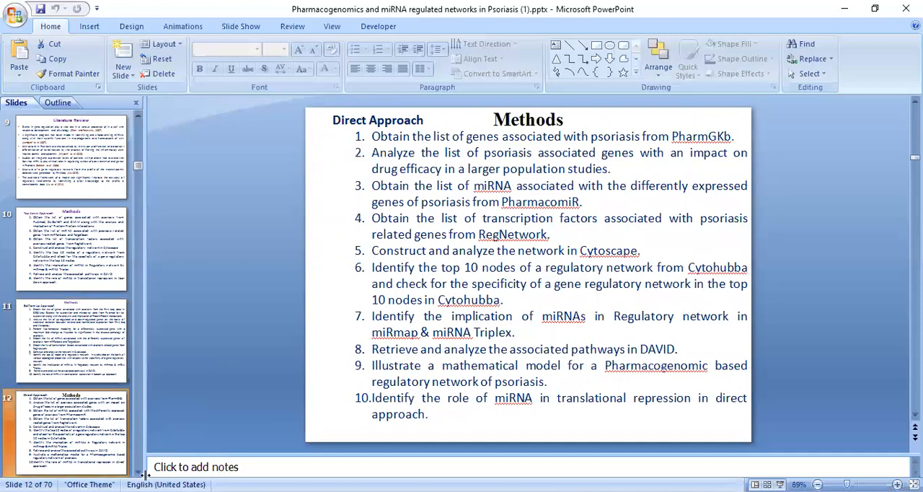
{"action": "scroll", "scroll_direction": "down", "scroll_amount": 3}
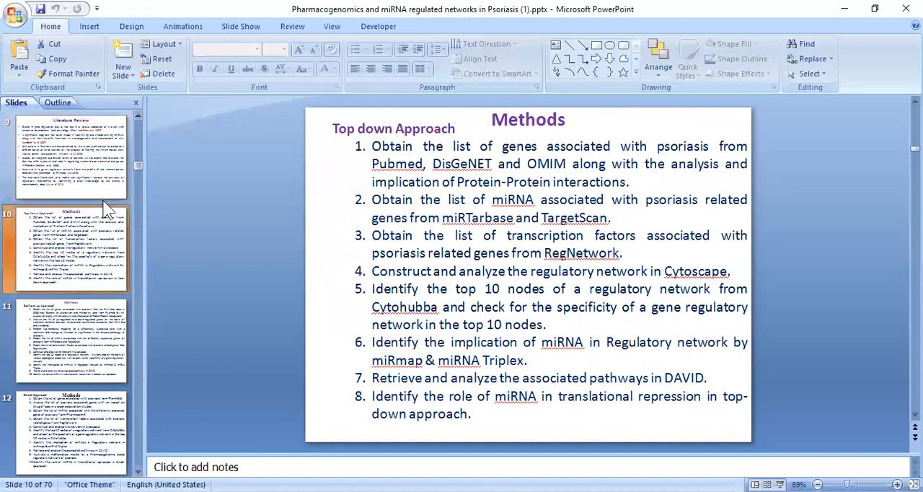
{"action": "left_click", "coordinate": [69, 339]}
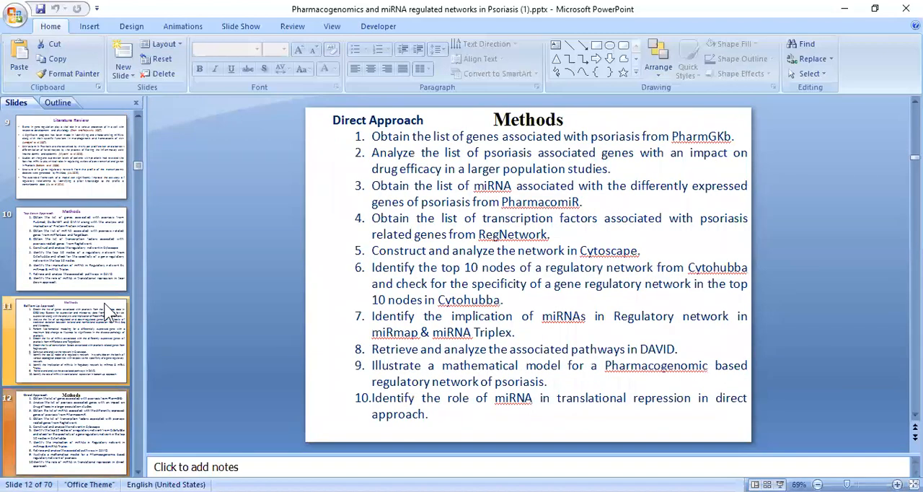
{"action": "scroll", "scroll_direction": "down", "scroll_amount": 3}
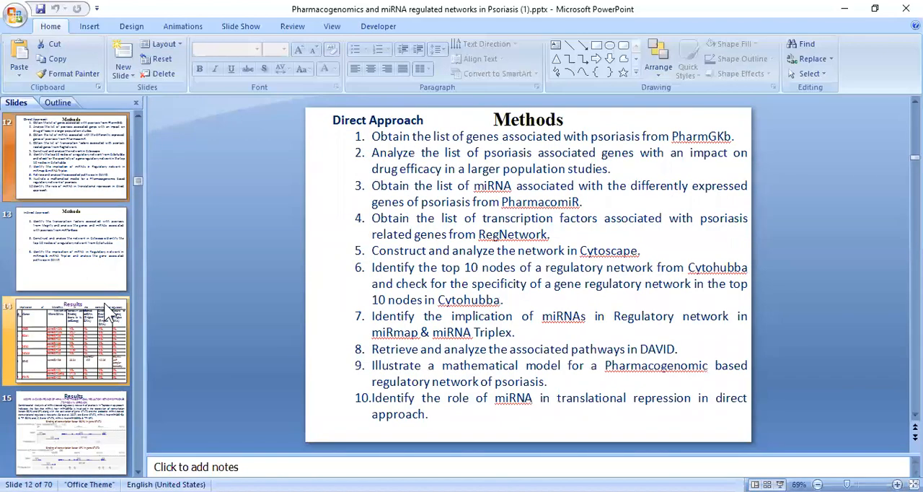
Step: Page through the STAT2 binding Results to slide 17, the hsa-miR-15b-5p translational regulatory network
{"action": "left_click", "coordinate": [69, 339]}
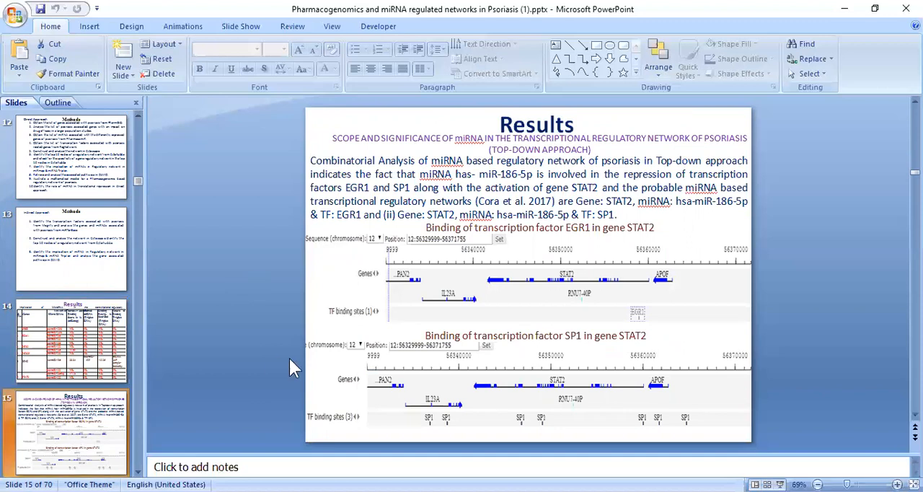
{"action": "mouse_move", "coordinate": [470, 324]}
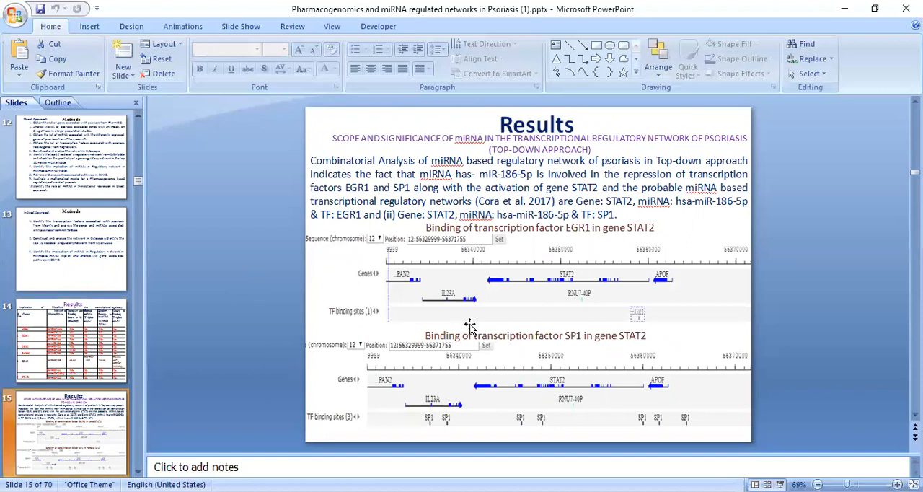
{"action": "mouse_move", "coordinate": [477, 320]}
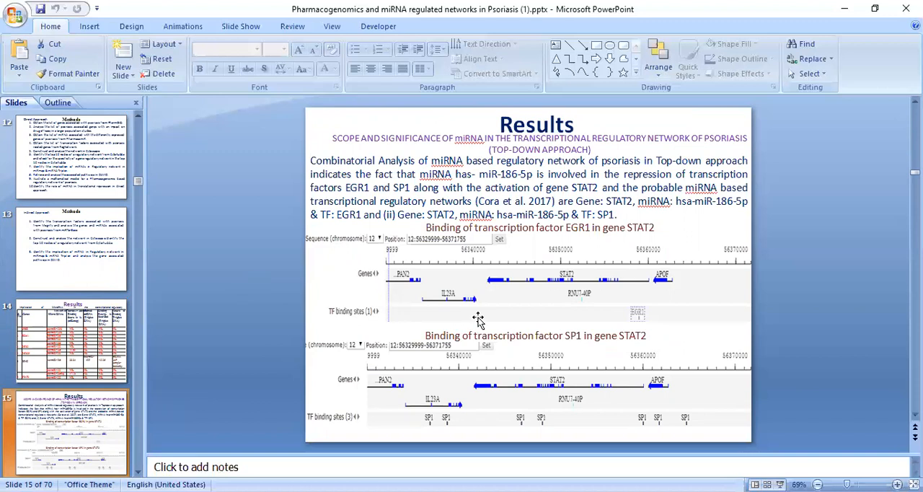
{"action": "mouse_move", "coordinate": [494, 323]}
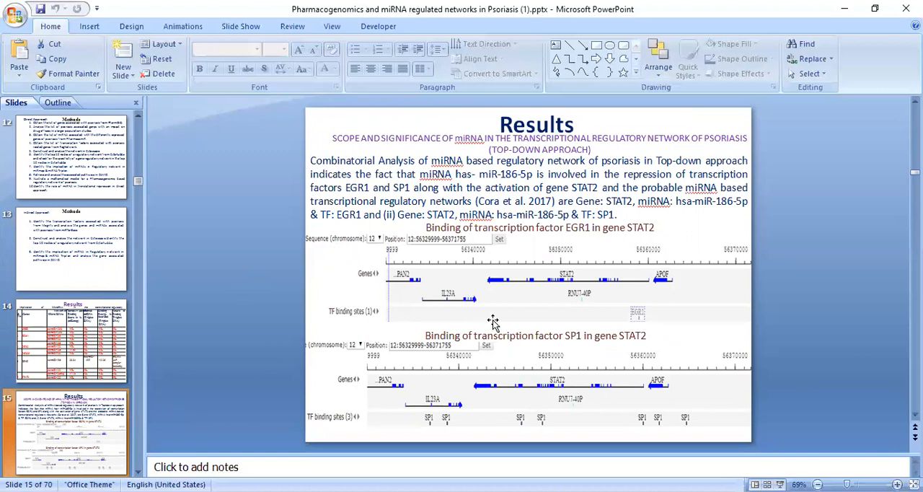
{"action": "mouse_move", "coordinate": [484, 303]}
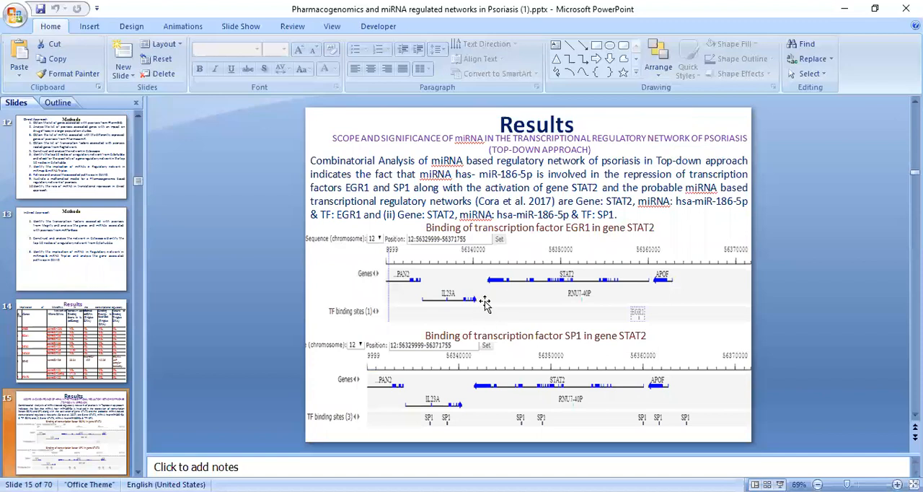
{"action": "mouse_move", "coordinate": [173, 440]}
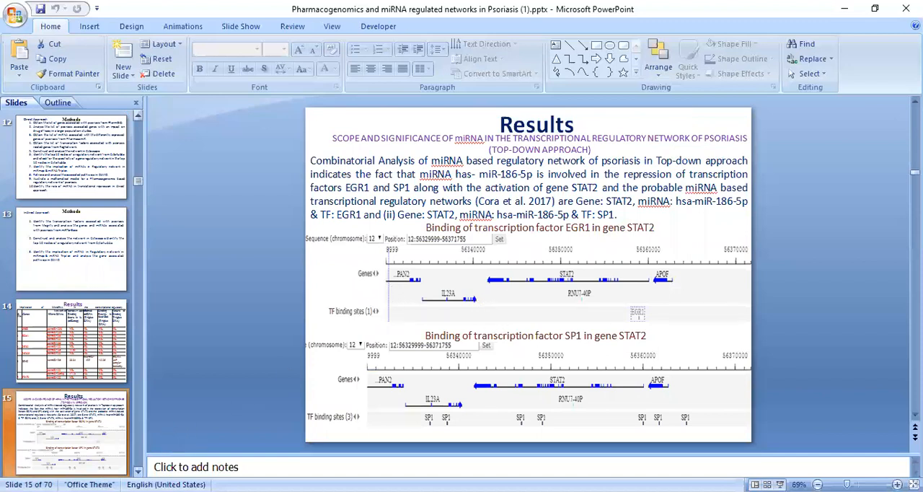
{"action": "left_click", "coordinate": [70, 431]}
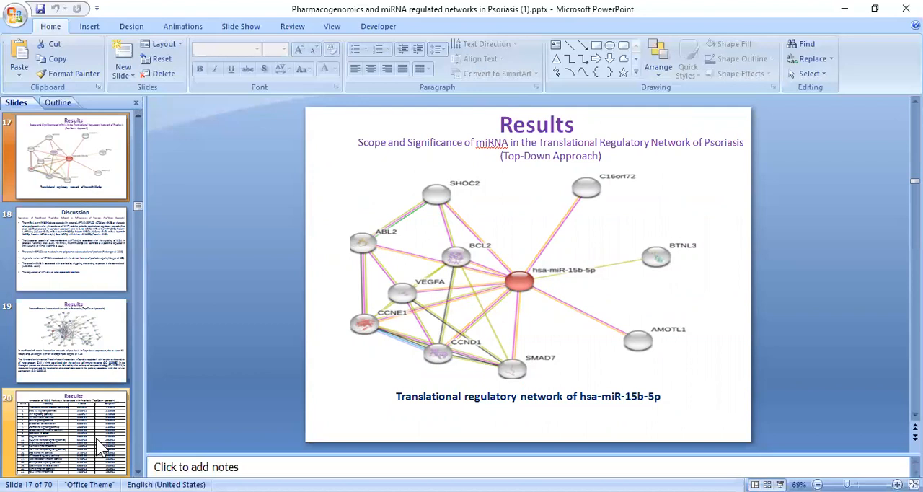
Step: Move past slide 18's Discussion to slide 20, the KEGG pathway annotation results table
{"action": "left_click", "coordinate": [70, 248]}
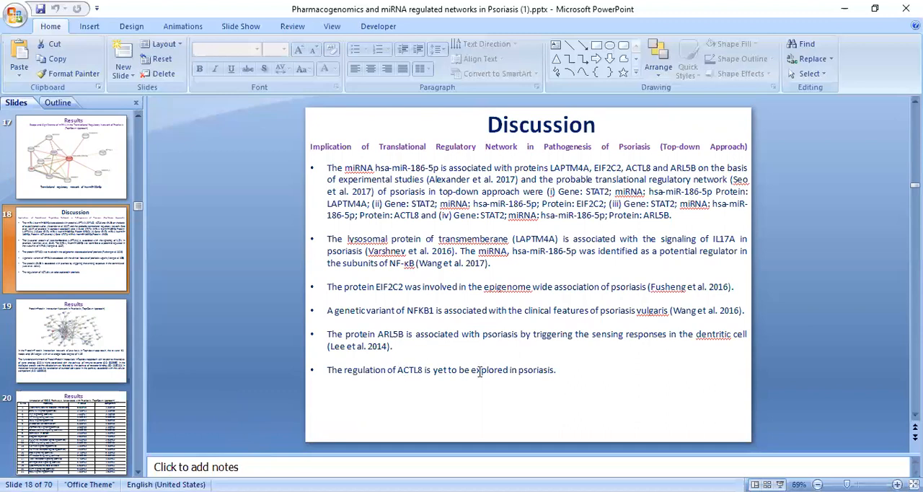
{"action": "left_click", "coordinate": [70, 338]}
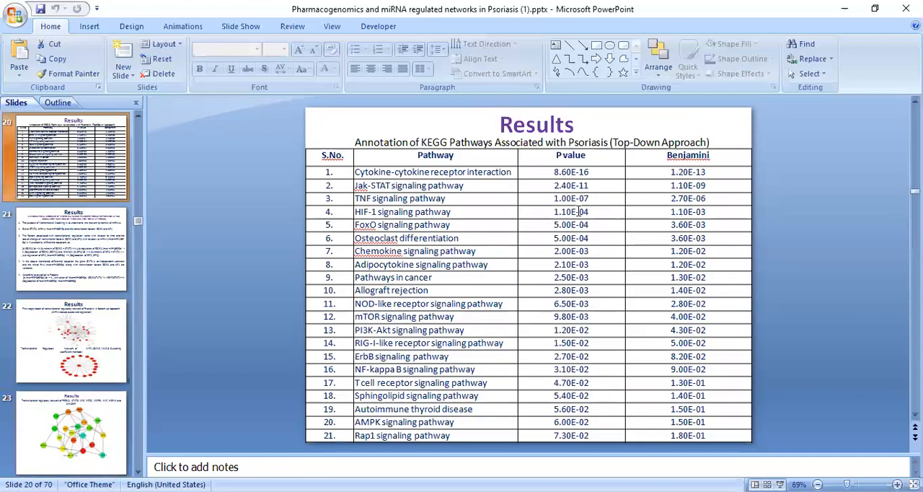
Step: Page through the mathematical modeling and first-stage nodes slides to slide 24's WIF1 microRNA table
{"action": "left_click", "coordinate": [72, 248]}
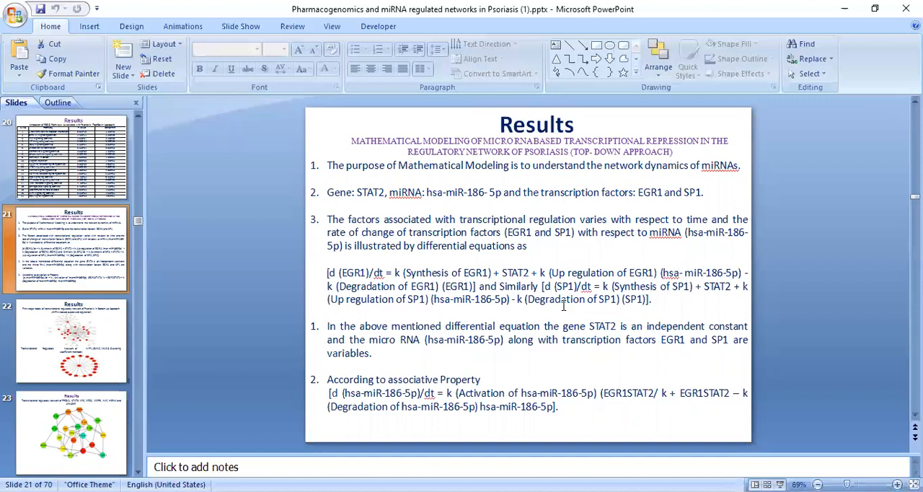
{"action": "left_click", "coordinate": [71, 340]}
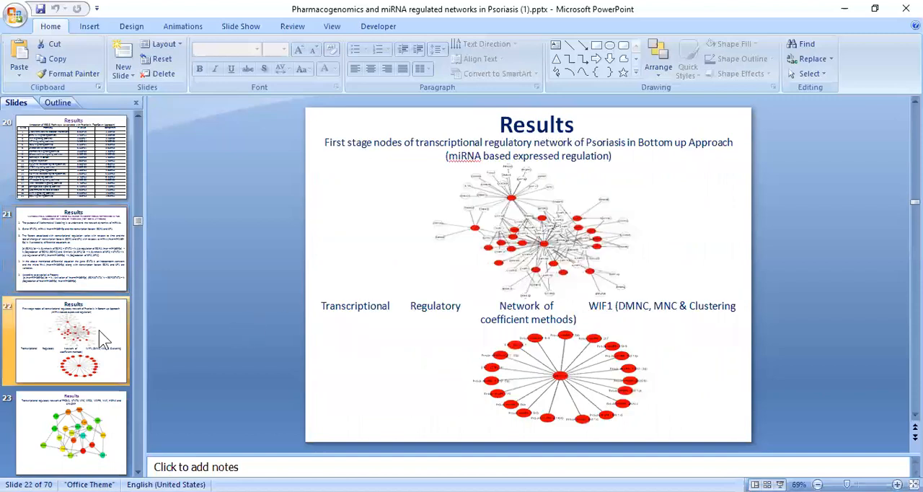
{"action": "mouse_move", "coordinate": [548, 228]}
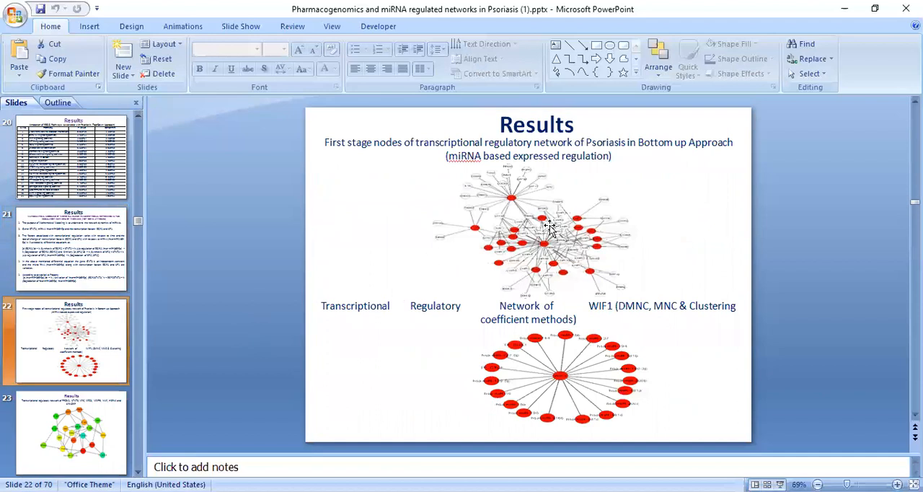
{"action": "mouse_move", "coordinate": [453, 237]}
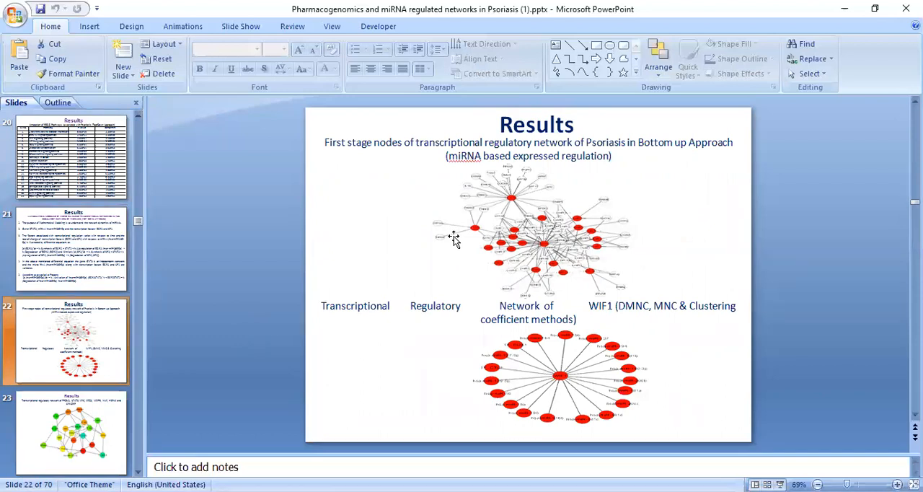
{"action": "left_click", "coordinate": [71, 432]}
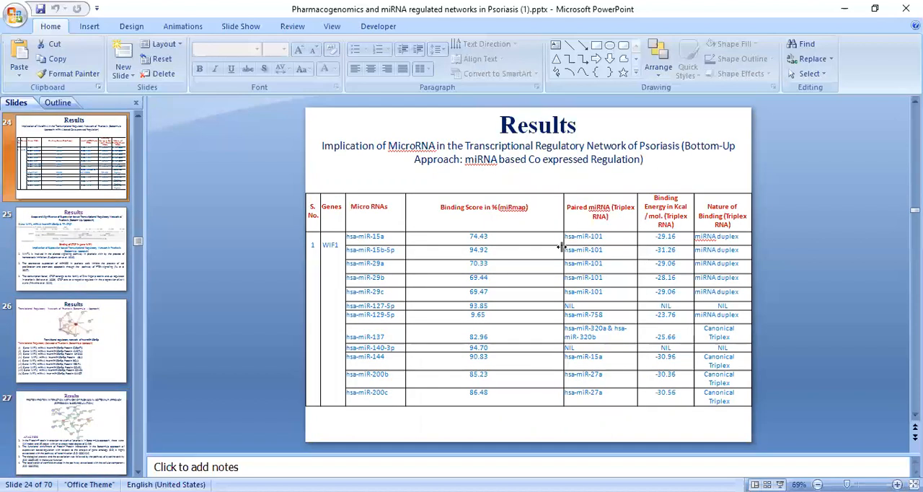
Step: Page through slides 25, 28 and 29 to slide 31 on gene subsets shared with psoriatic arthritis
{"action": "left_click", "coordinate": [69, 248]}
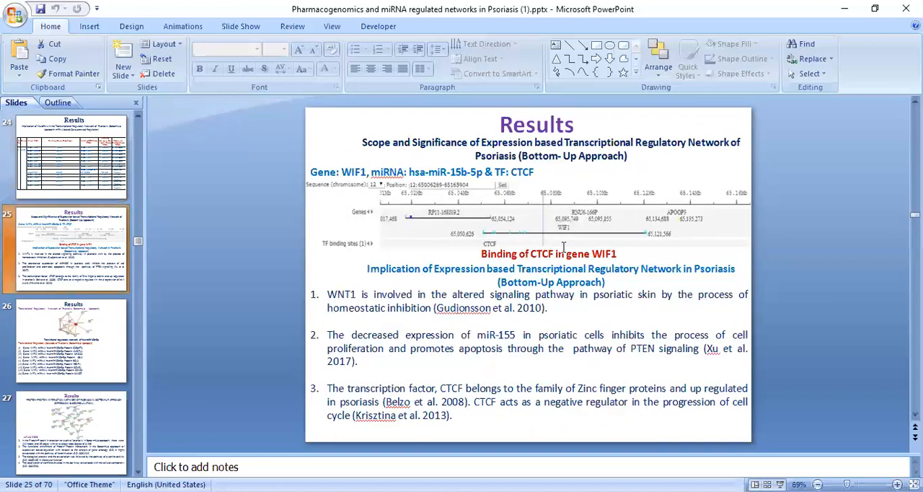
{"action": "left_click", "coordinate": [71, 340]}
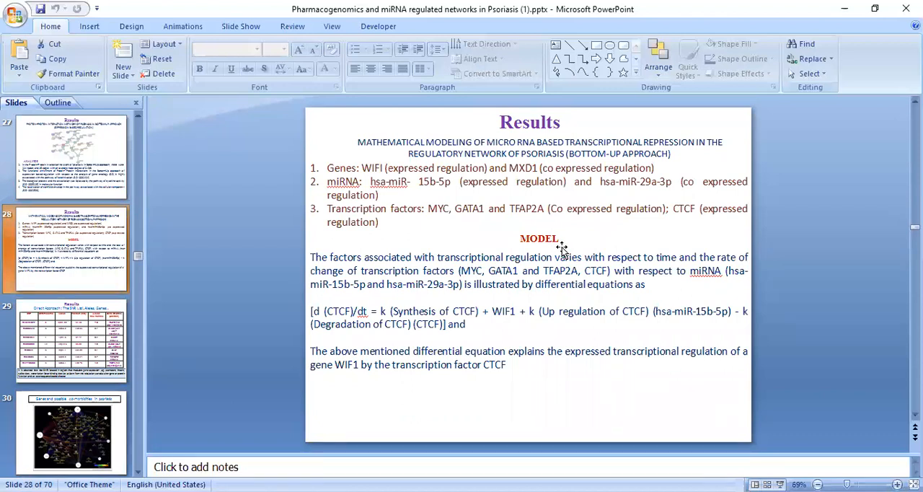
{"action": "left_click", "coordinate": [71, 339]}
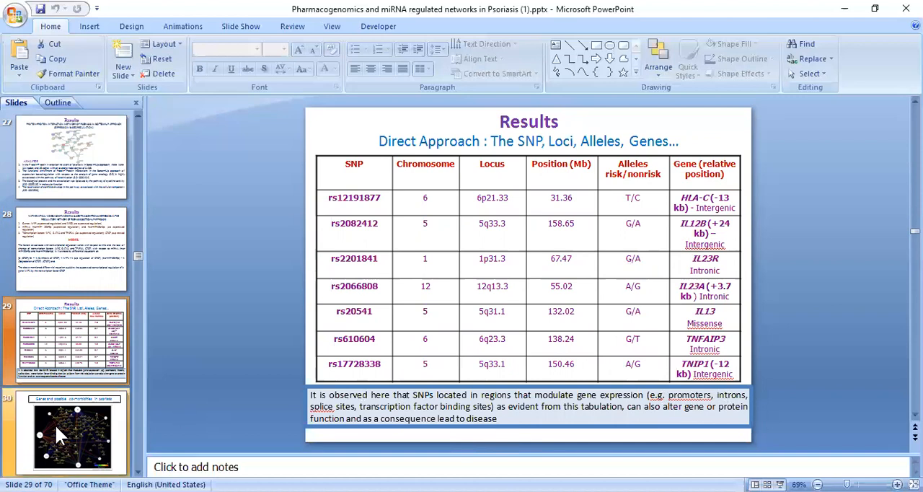
{"action": "left_click", "coordinate": [72, 432]}
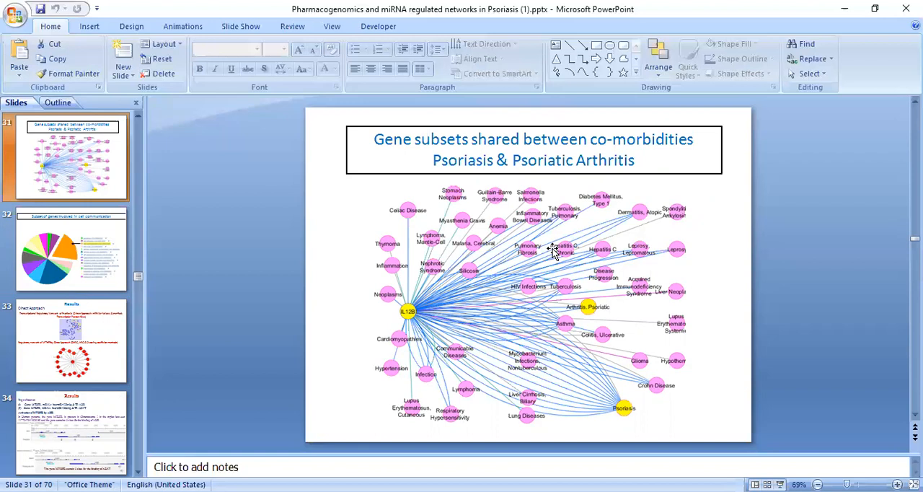
Step: Page through slides 32, 33, 36 and 38 on the MTHFR and indirect approach networks
{"action": "left_click", "coordinate": [71, 248]}
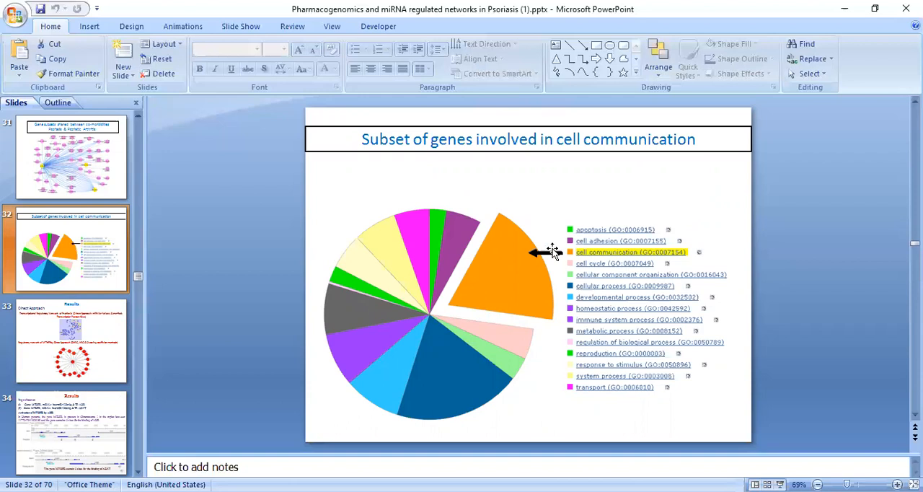
{"action": "left_click", "coordinate": [71, 342]}
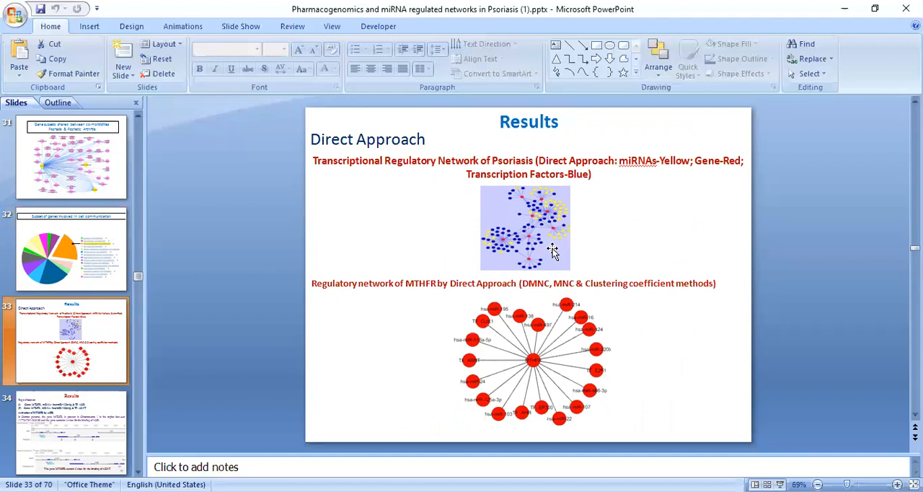
{"action": "mouse_move", "coordinate": [554, 224]}
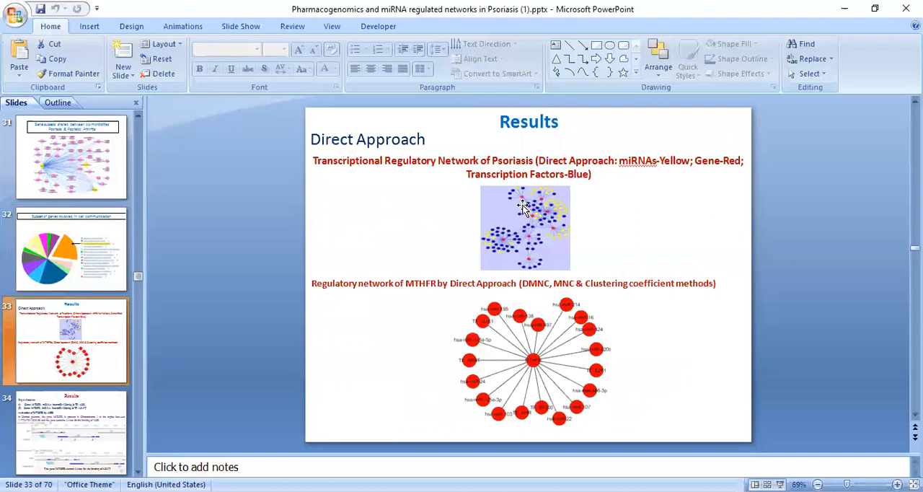
{"action": "mouse_move", "coordinate": [516, 239]}
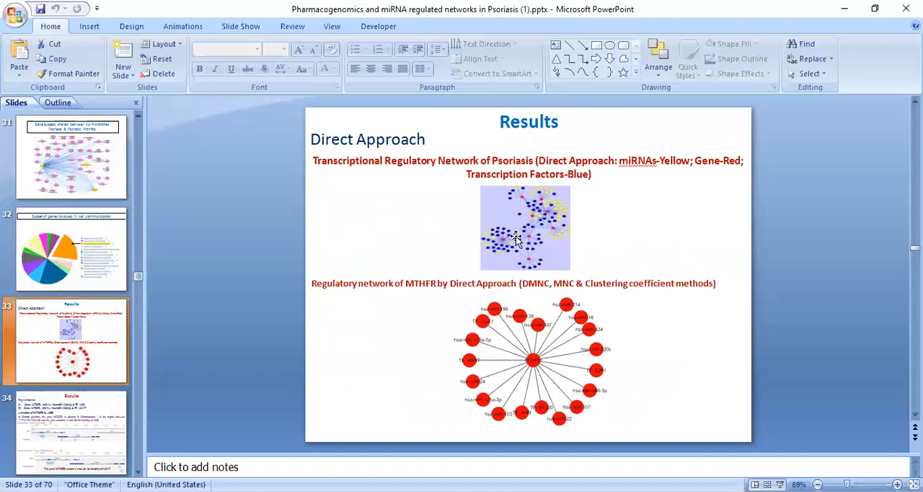
{"action": "mouse_move", "coordinate": [531, 306]}
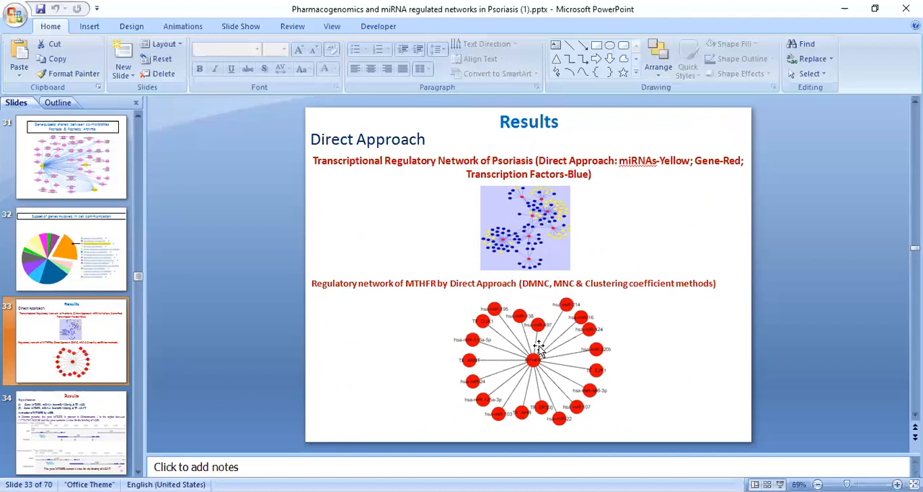
{"action": "mouse_move", "coordinate": [534, 368]}
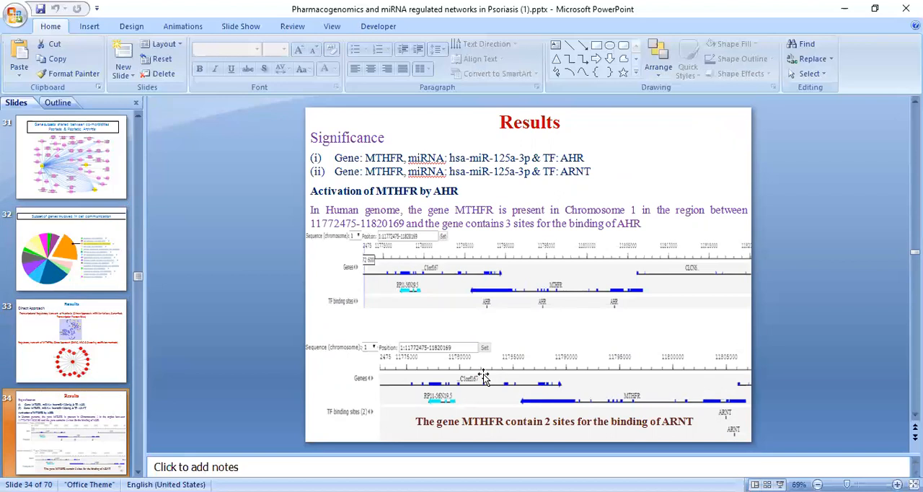
{"action": "mouse_move", "coordinate": [467, 333]}
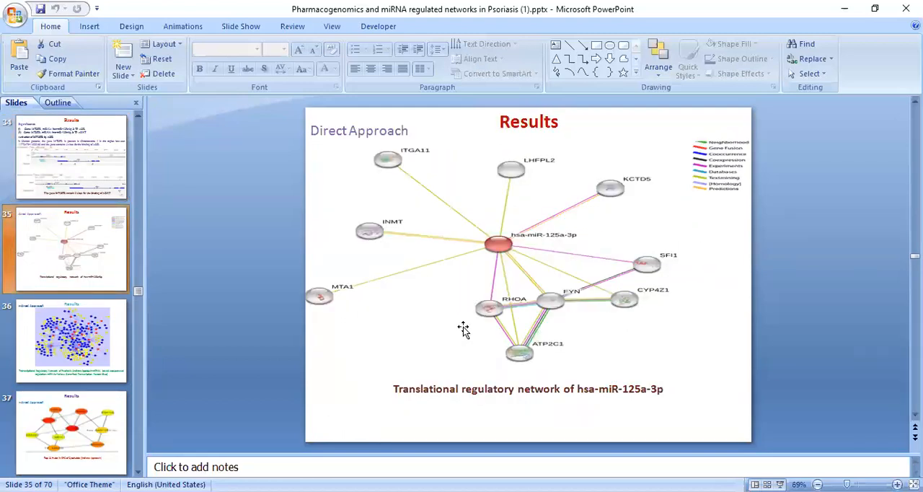
{"action": "mouse_move", "coordinate": [590, 378]}
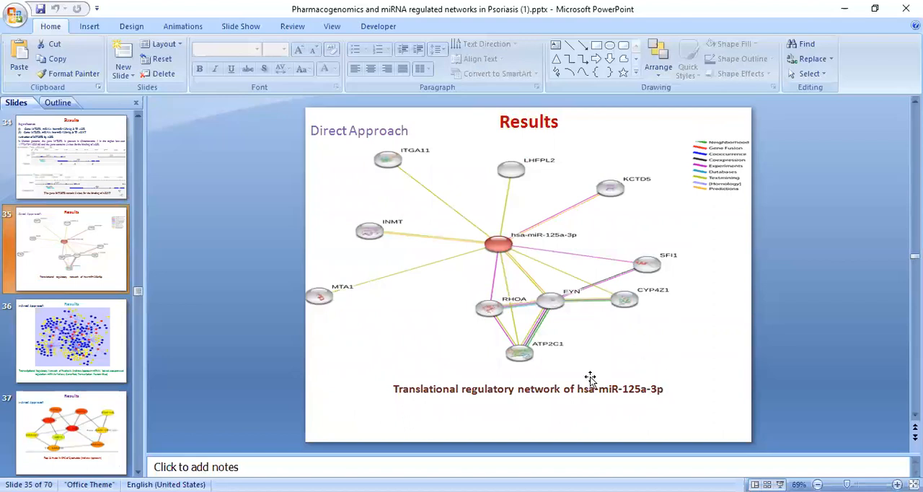
{"action": "mouse_move", "coordinate": [643, 392]}
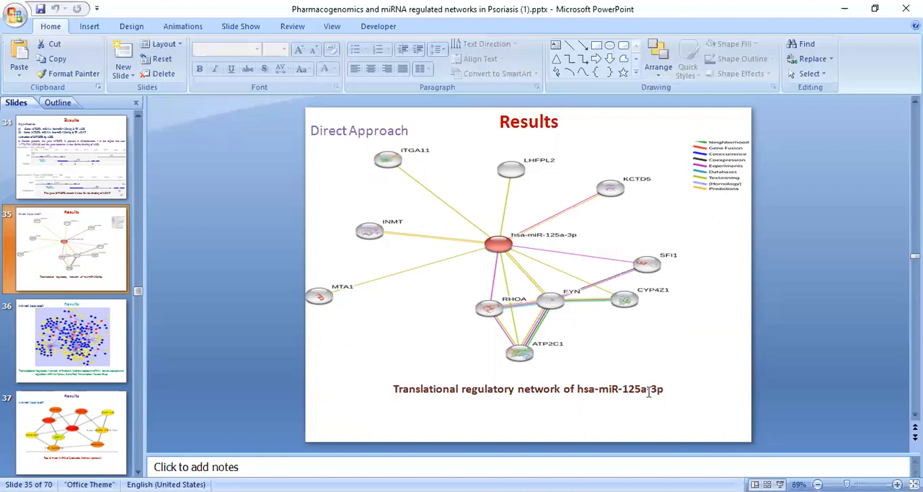
{"action": "mouse_move", "coordinate": [401, 339]}
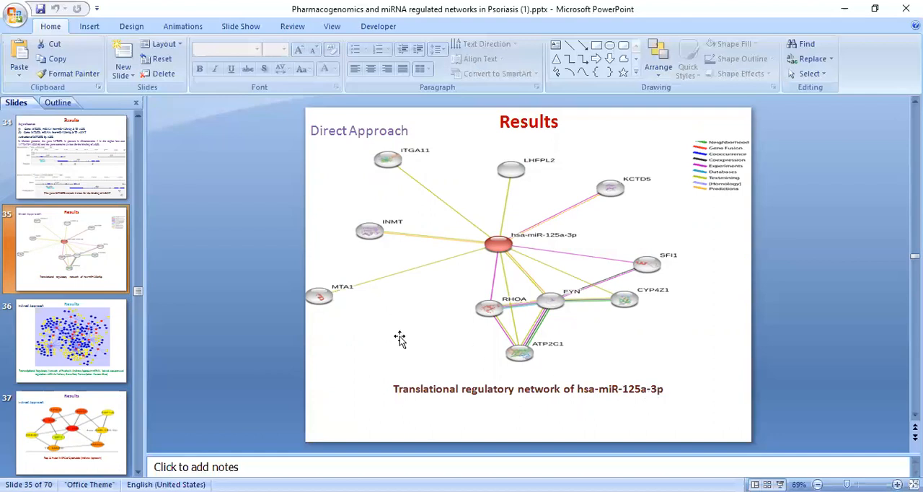
{"action": "mouse_move", "coordinate": [222, 310]}
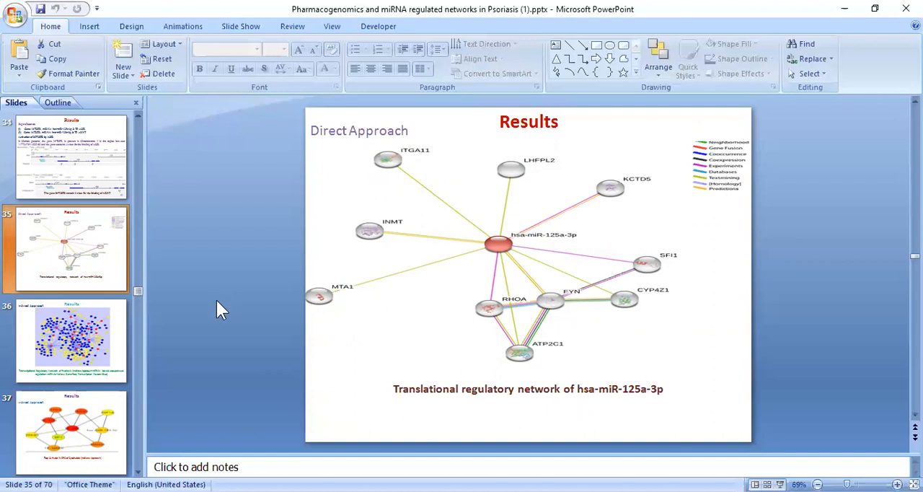
{"action": "left_click", "coordinate": [71, 340]}
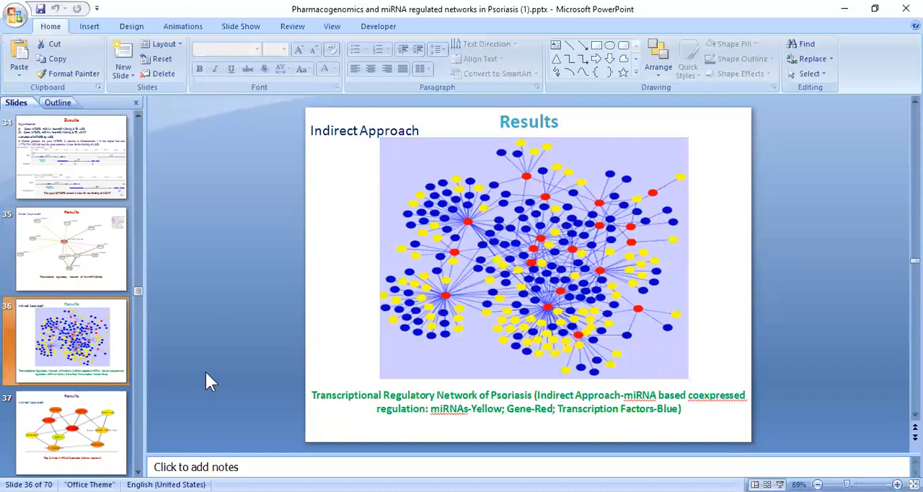
{"action": "left_click", "coordinate": [70, 432]}
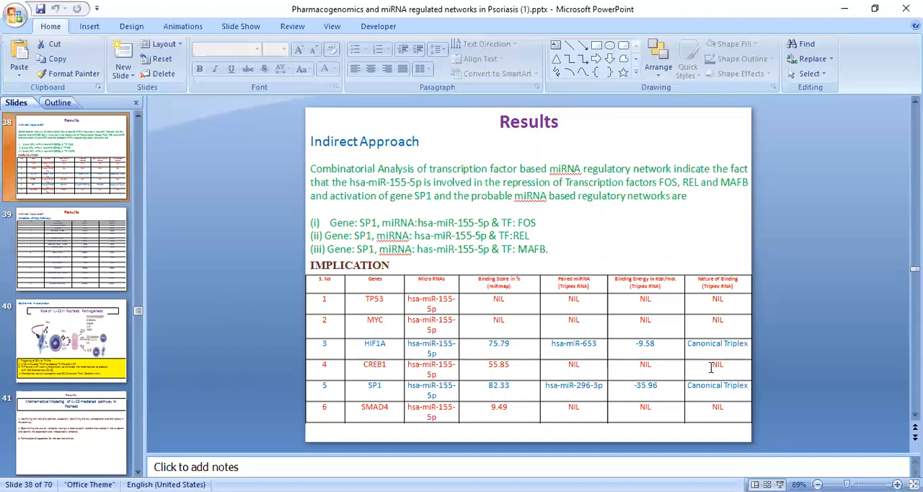
{"action": "mouse_move", "coordinate": [714, 351]}
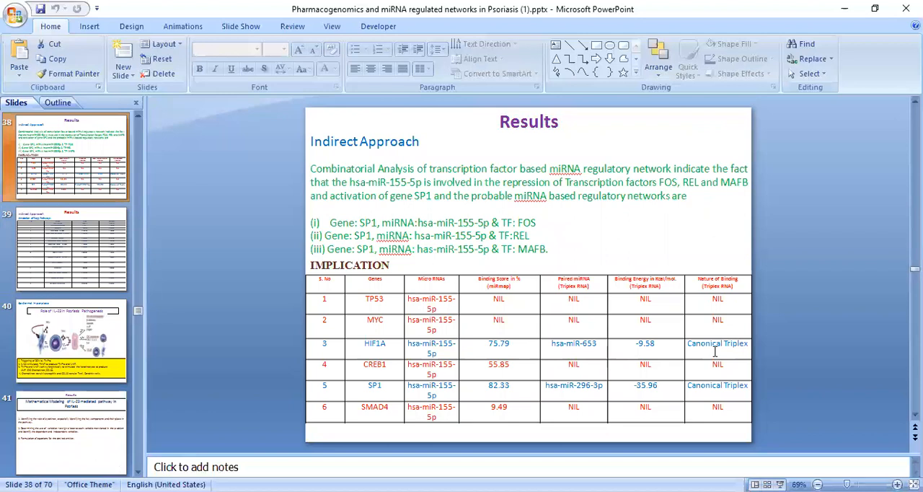
Step: Show slide 39's indirect-approach Kegg pathway table and select its first several rows
{"action": "left_click", "coordinate": [69, 248]}
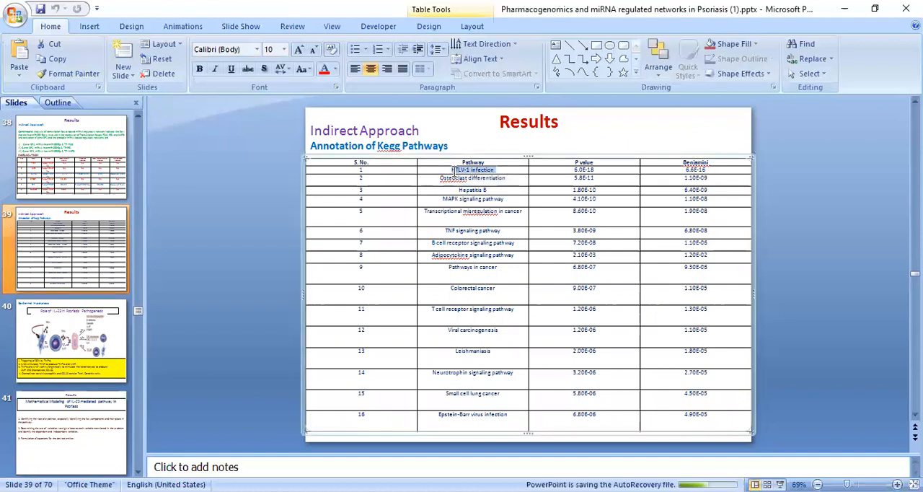
{"action": "left_click_drag", "start_coordinate": [473, 170], "coordinate": [473, 231]}
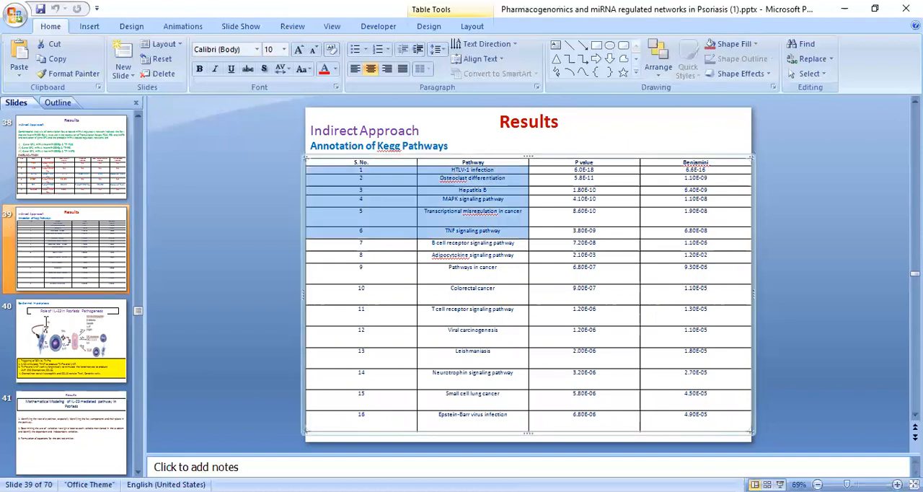
Step: View slides 40 and 41 on the IL-23 role and pathway modelling, then slide 43's equations
{"action": "left_click", "coordinate": [71, 339]}
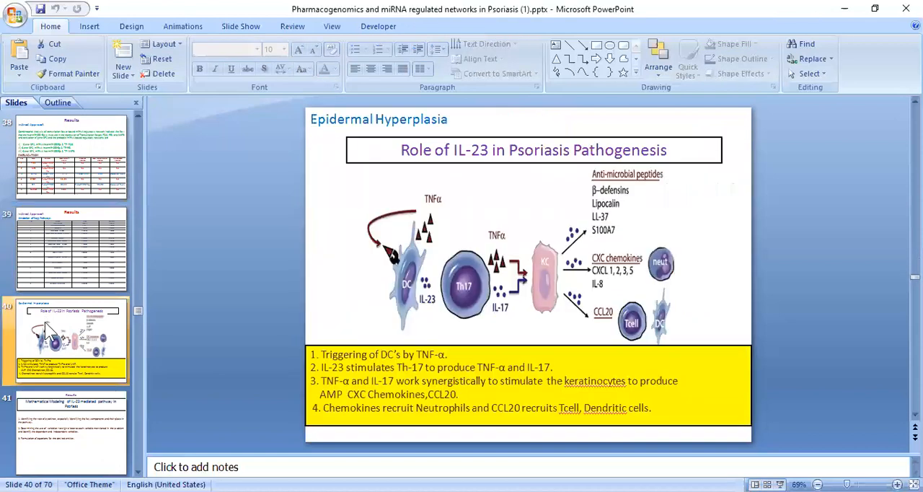
{"action": "mouse_move", "coordinate": [430, 274]}
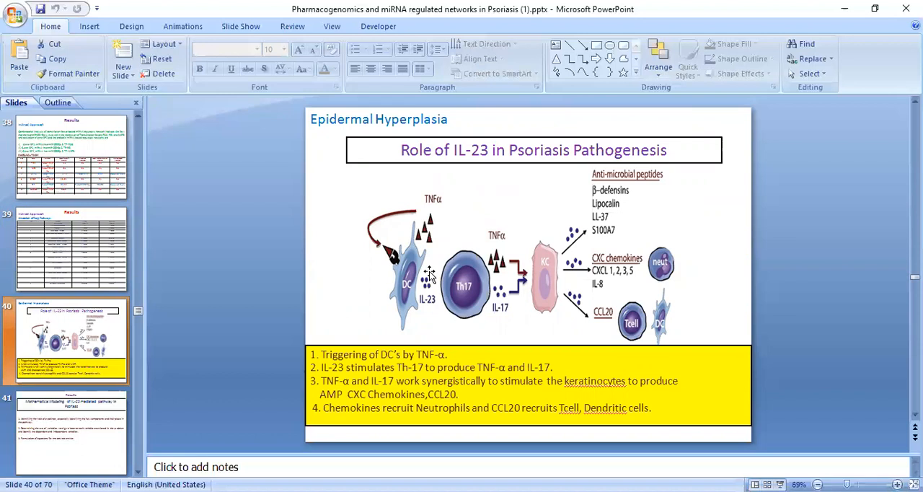
{"action": "left_click", "coordinate": [70, 433]}
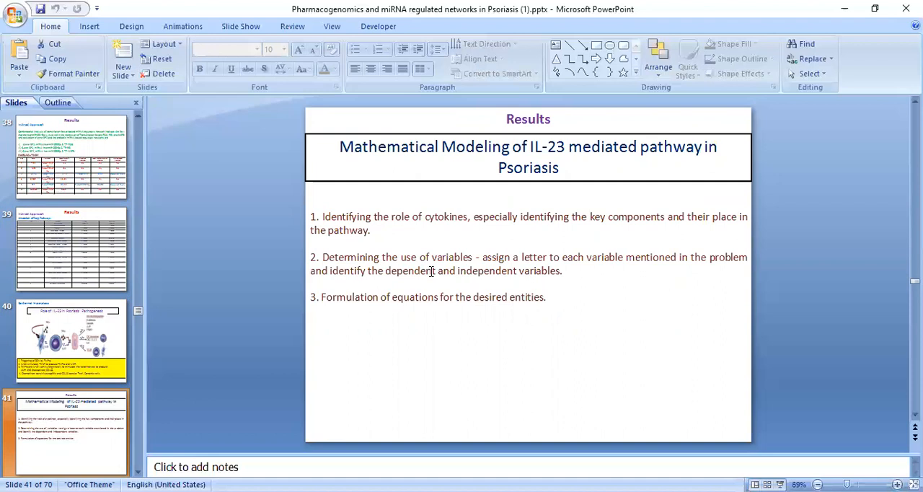
{"action": "left_click", "coordinate": [71, 248]}
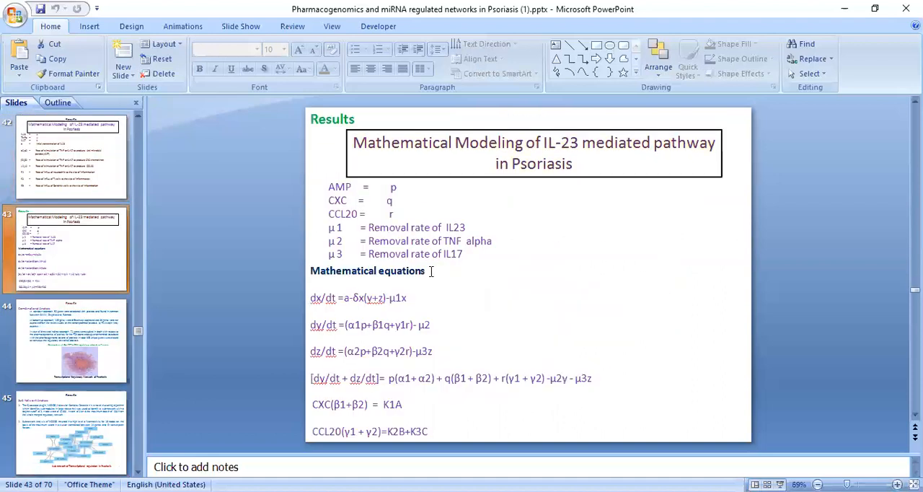
Step: Check slide 42's variable definitions against slide 43's equations, then reach slide 44 on combinatorial analysis
{"action": "left_click", "coordinate": [65, 157]}
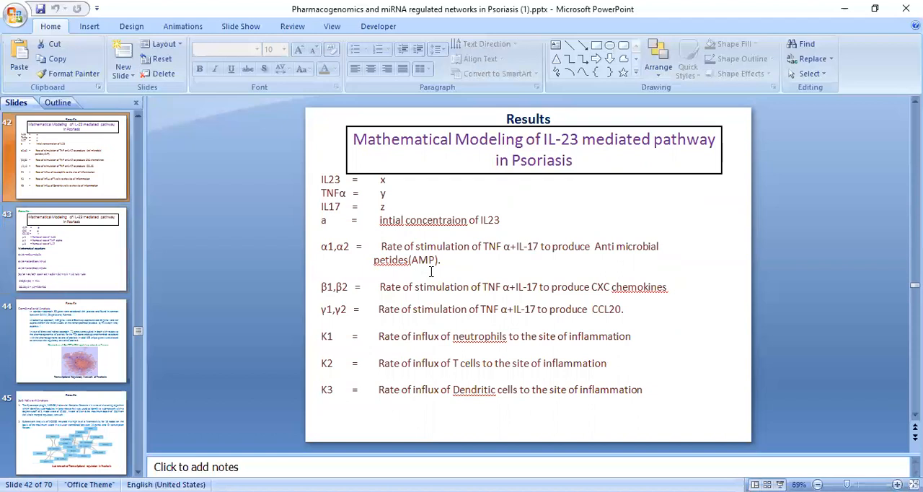
{"action": "left_click", "coordinate": [69, 248]}
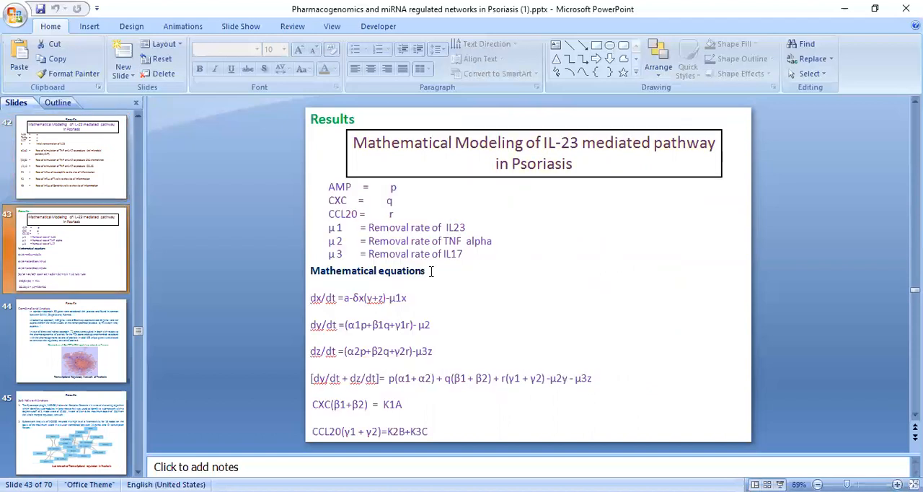
{"action": "left_click", "coordinate": [71, 340]}
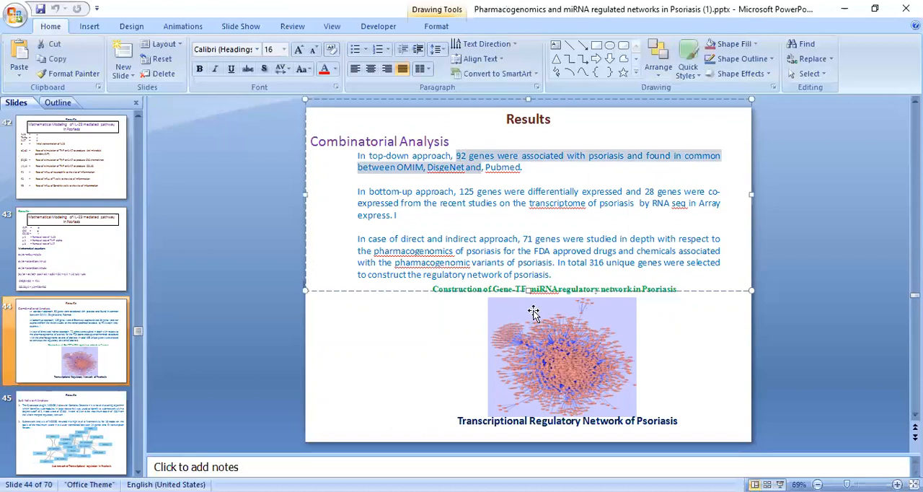
Step: Inspect the sub-network results slide, then show slide 47's numbered gene-to-miRNA cascade table
{"action": "left_click", "coordinate": [562, 358]}
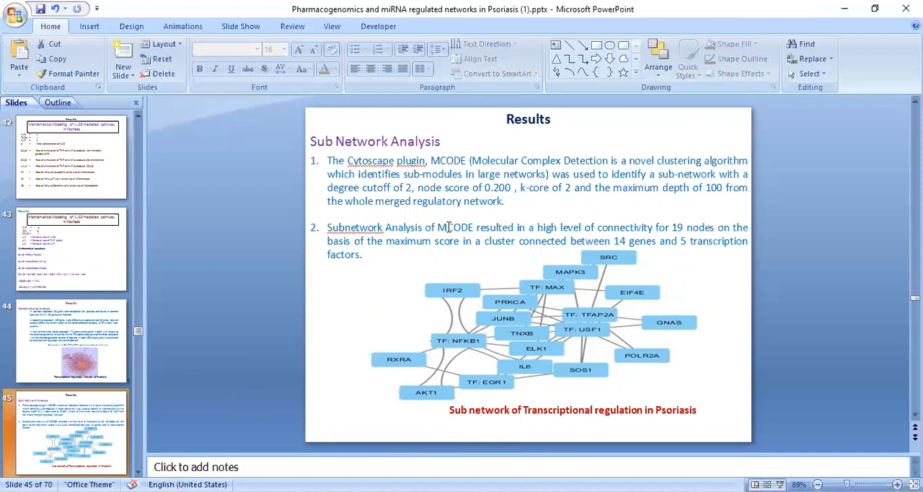
{"action": "double_click", "coordinate": [455, 227]}
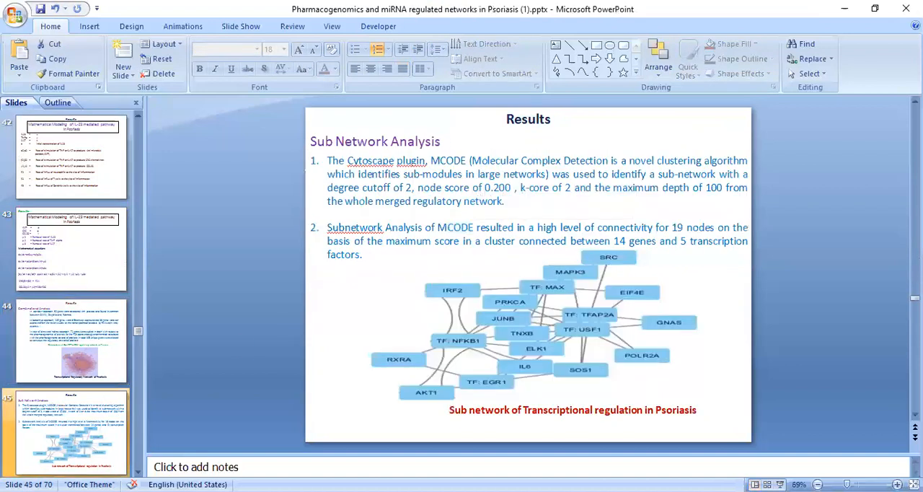
{"action": "left_click", "coordinate": [71, 431]}
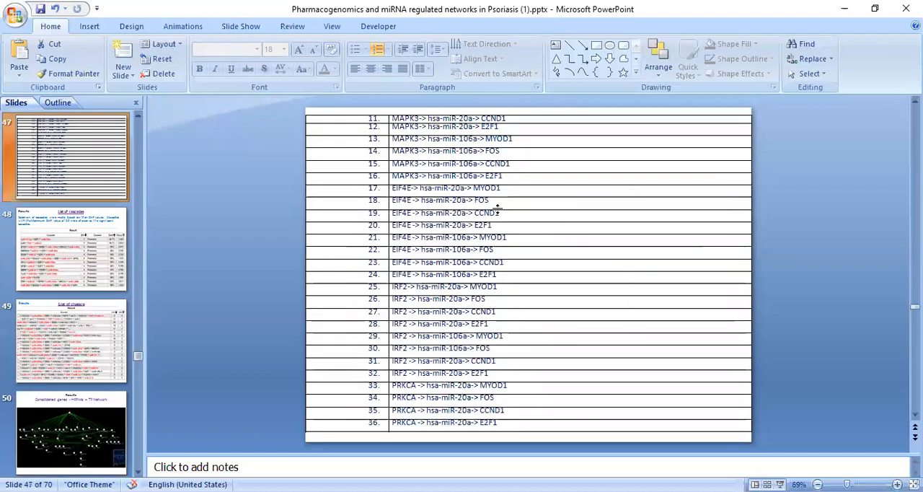
Step: Show slide 48's list of cascades, then slide 50's consolidated genes–miRNAs–TF network
{"action": "left_click", "coordinate": [69, 248]}
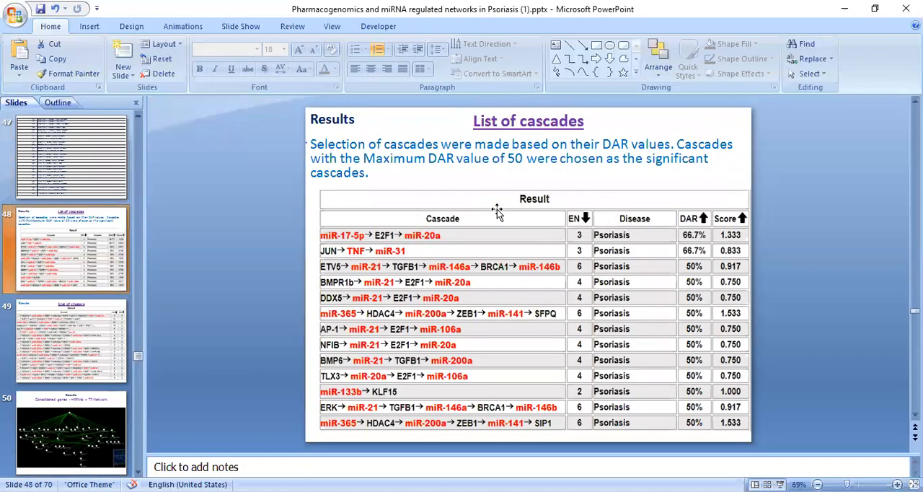
{"action": "mouse_move", "coordinate": [577, 228]}
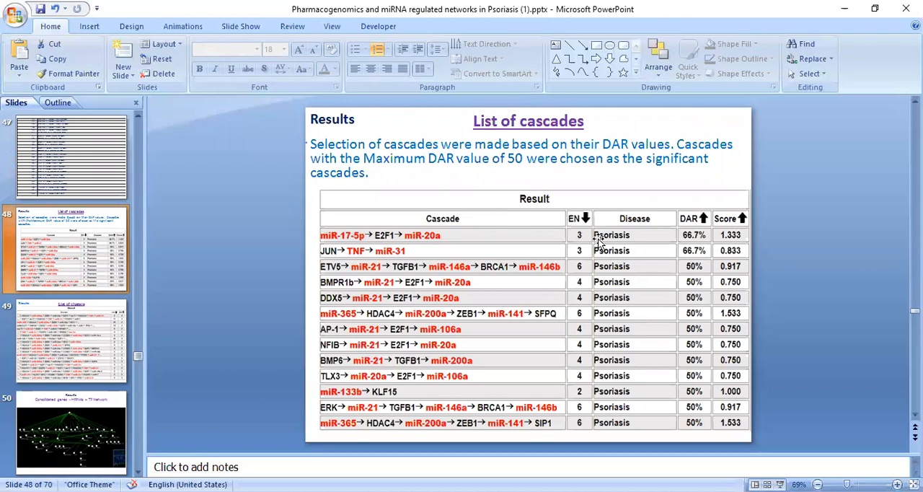
{"action": "mouse_move", "coordinate": [685, 244]}
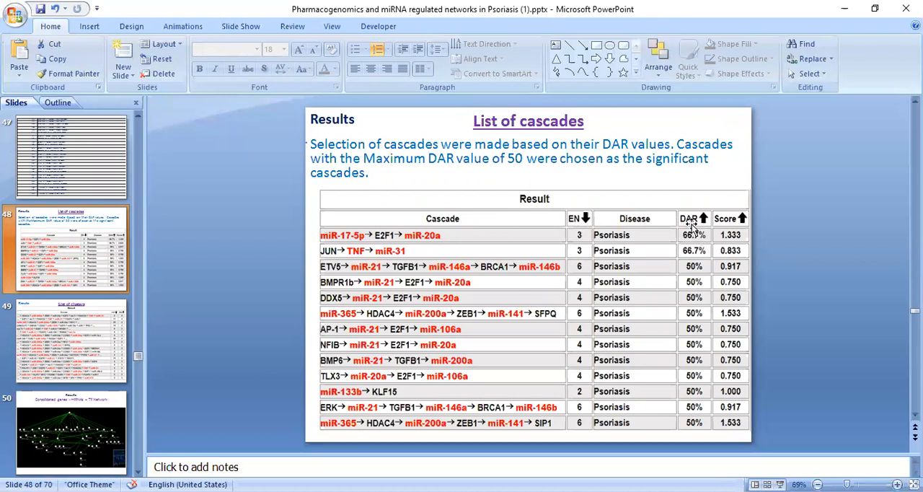
{"action": "left_click", "coordinate": [71, 340]}
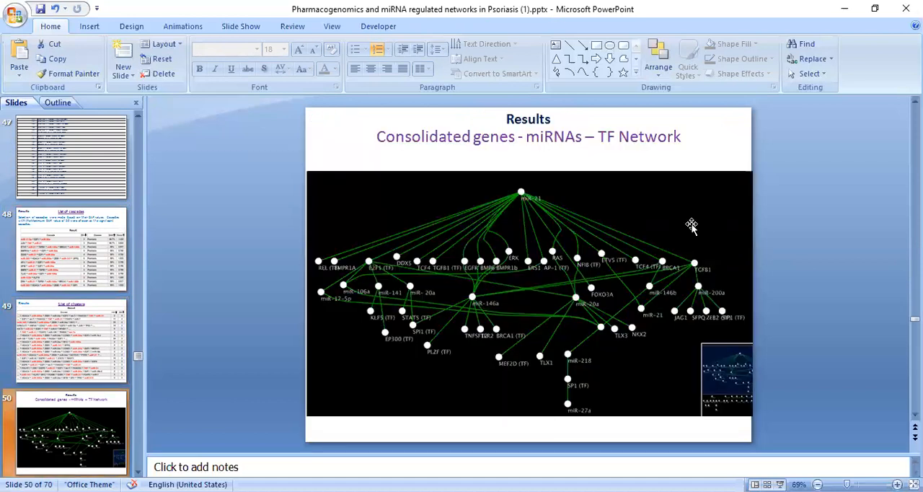
{"action": "mouse_move", "coordinate": [527, 182]}
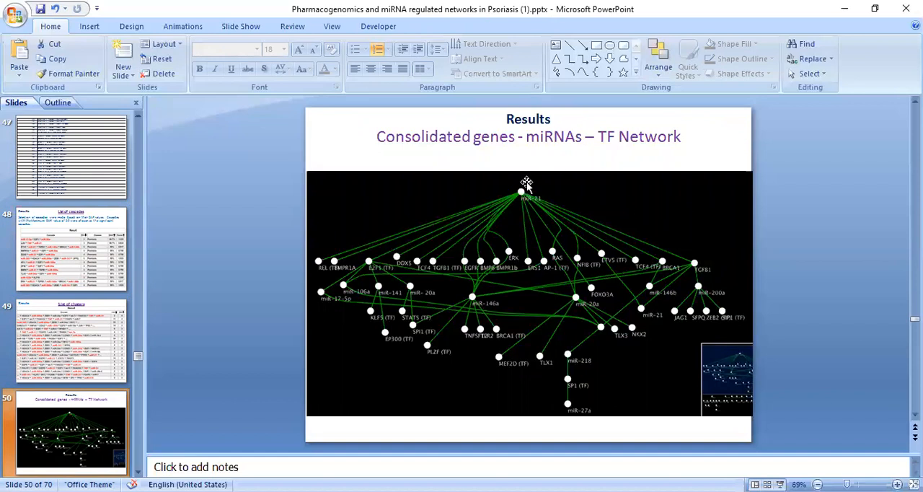
{"action": "mouse_move", "coordinate": [346, 281]}
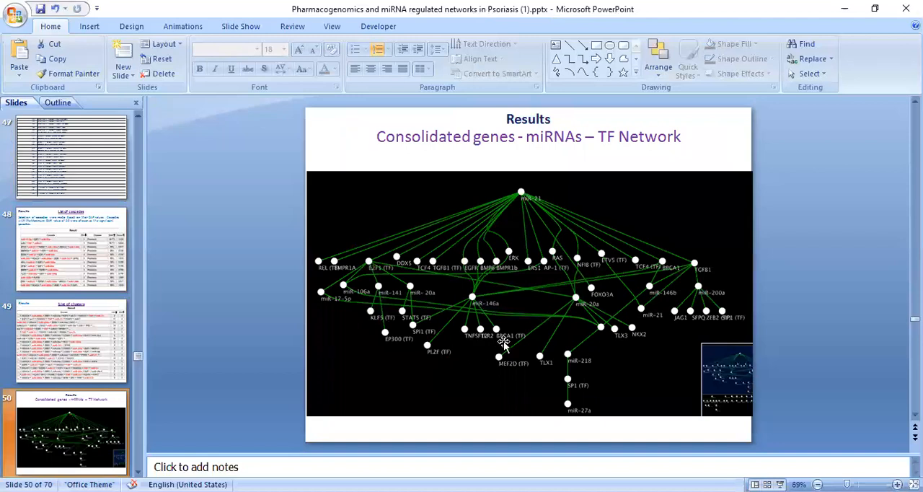
{"action": "mouse_move", "coordinate": [597, 265]}
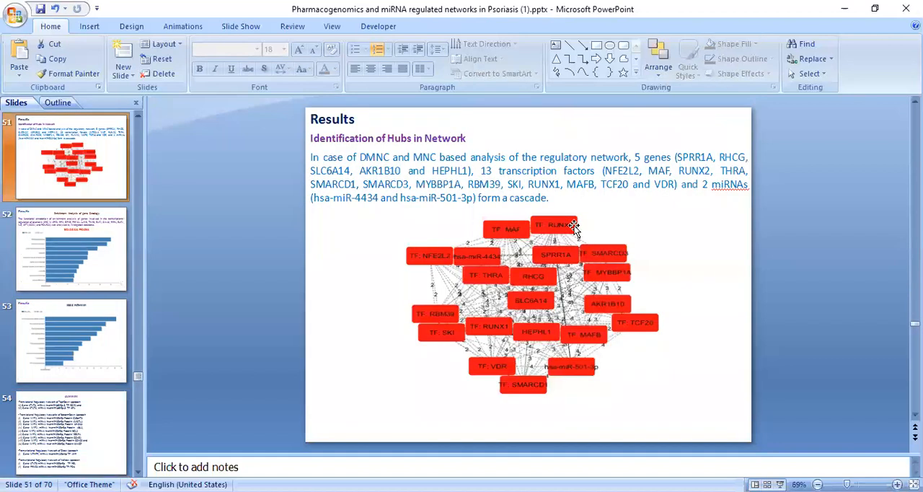
{"action": "mouse_move", "coordinate": [548, 272]}
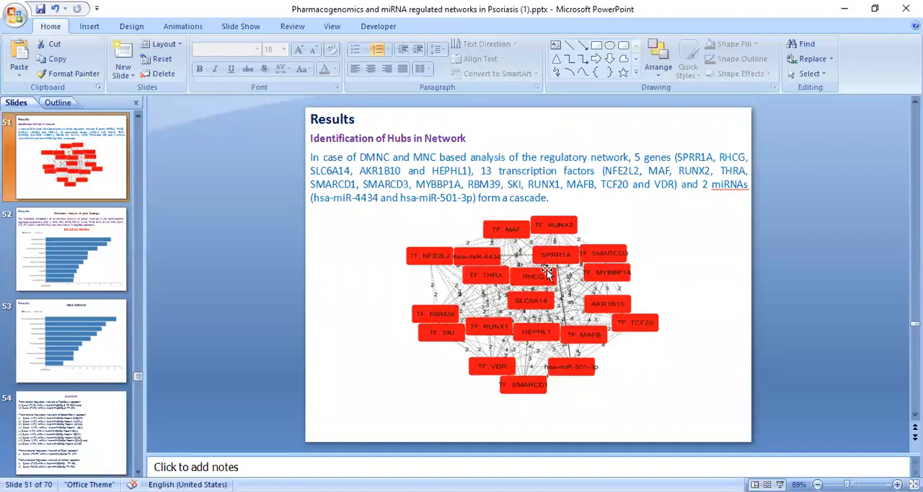
{"action": "mouse_move", "coordinate": [526, 245]}
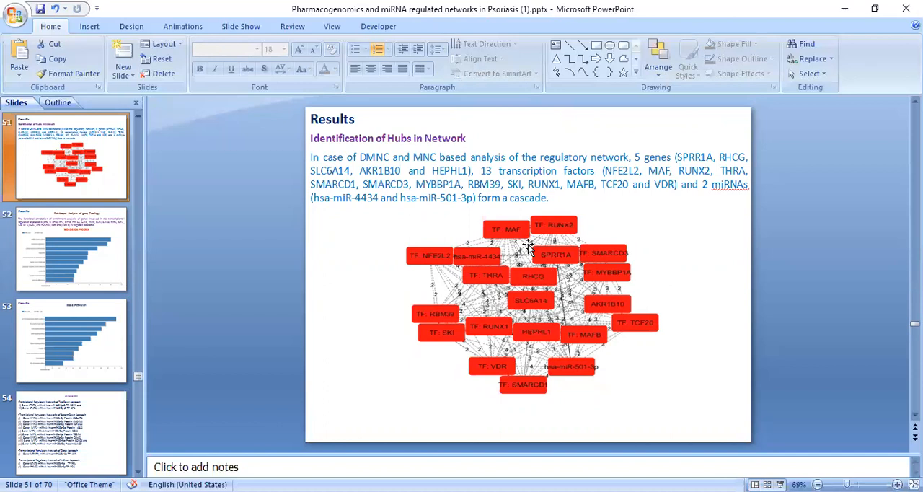
Step: Compare slide 52's biological process enrichment chart with slide 53's KEGG pathway chart, flipping between them
{"action": "left_click", "coordinate": [71, 248]}
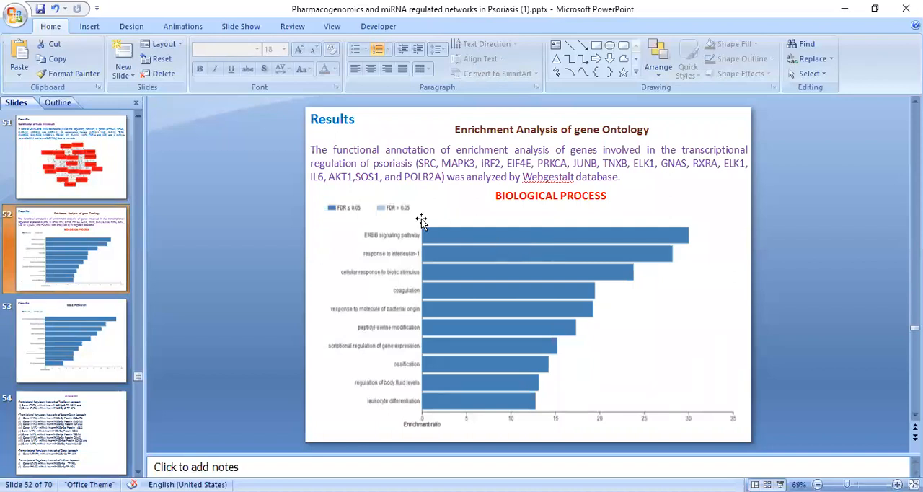
{"action": "mouse_move", "coordinate": [369, 244]}
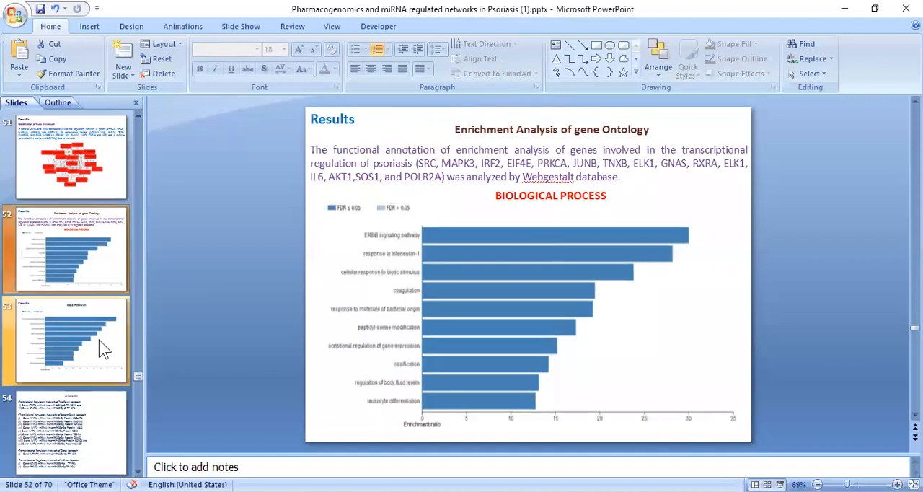
{"action": "left_click", "coordinate": [69, 248]}
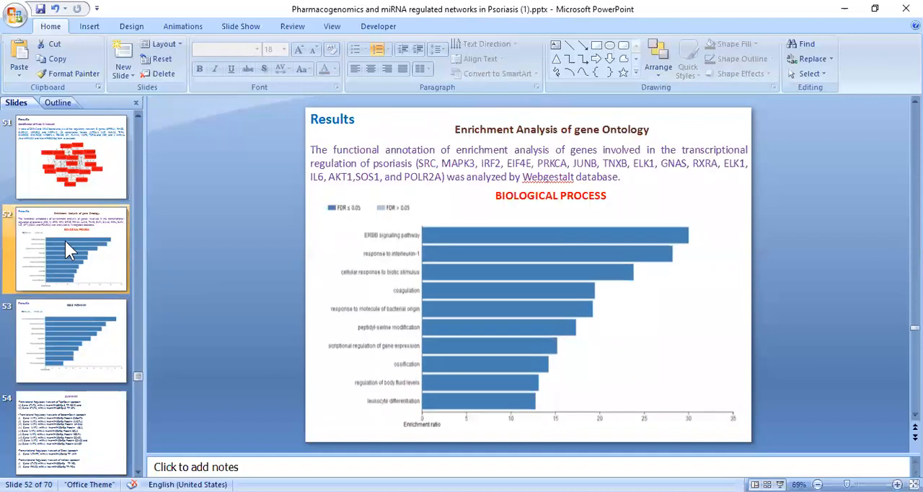
{"action": "left_click", "coordinate": [70, 340]}
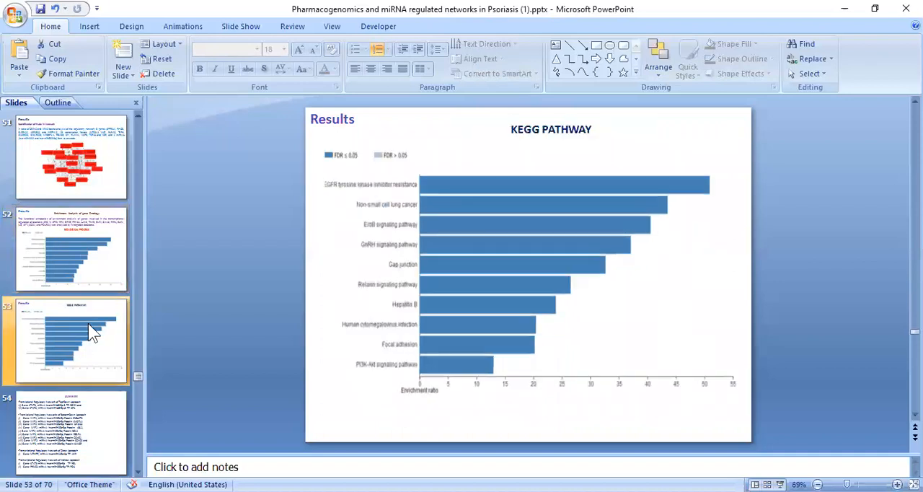
{"action": "left_click", "coordinate": [71, 248]}
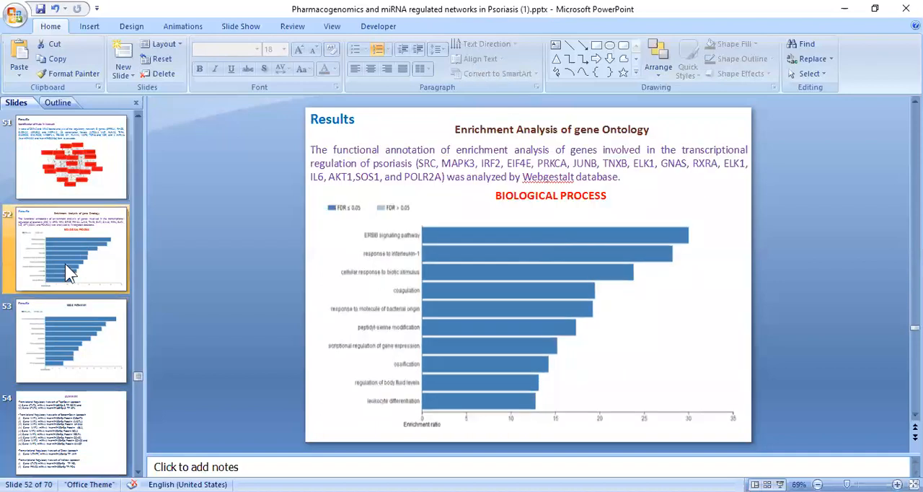
{"action": "left_click", "coordinate": [71, 340]}
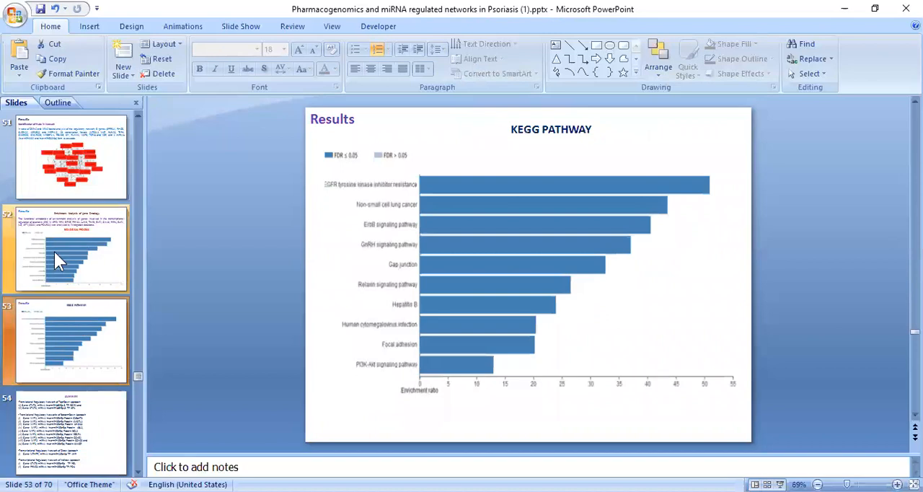
{"action": "left_click", "coordinate": [71, 248]}
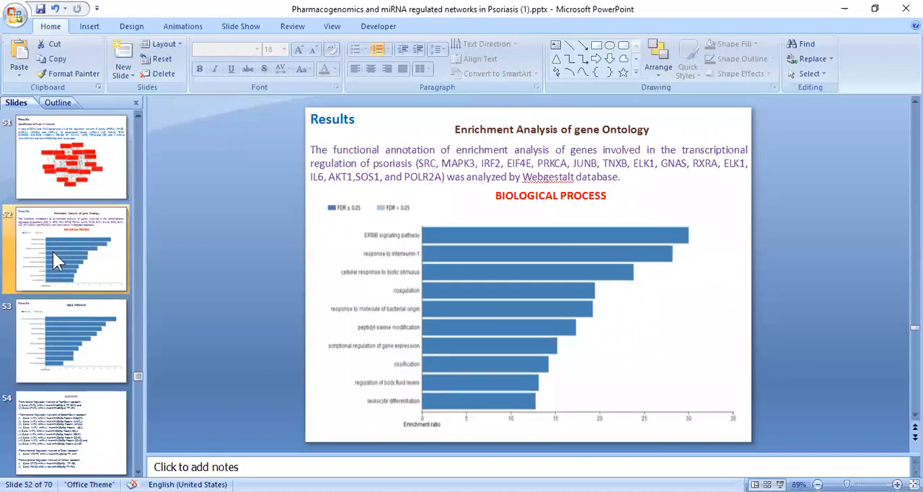
{"action": "left_click", "coordinate": [72, 340]}
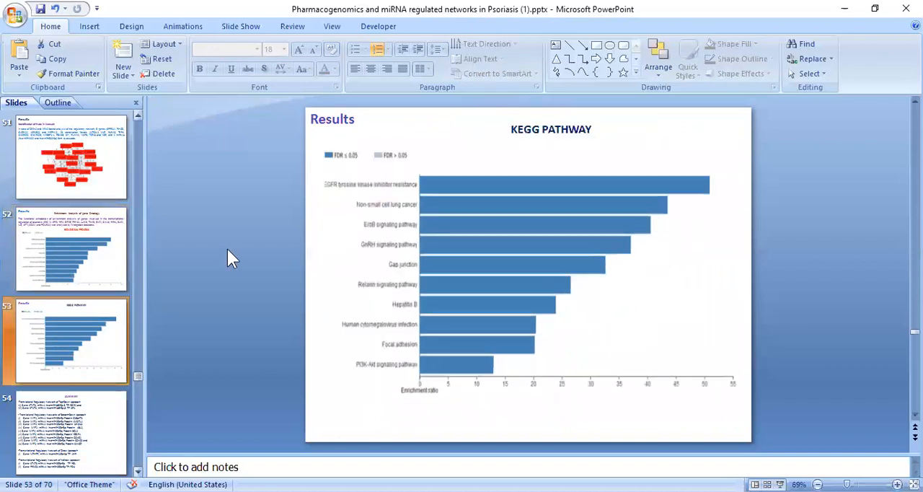
{"action": "left_click", "coordinate": [71, 248]}
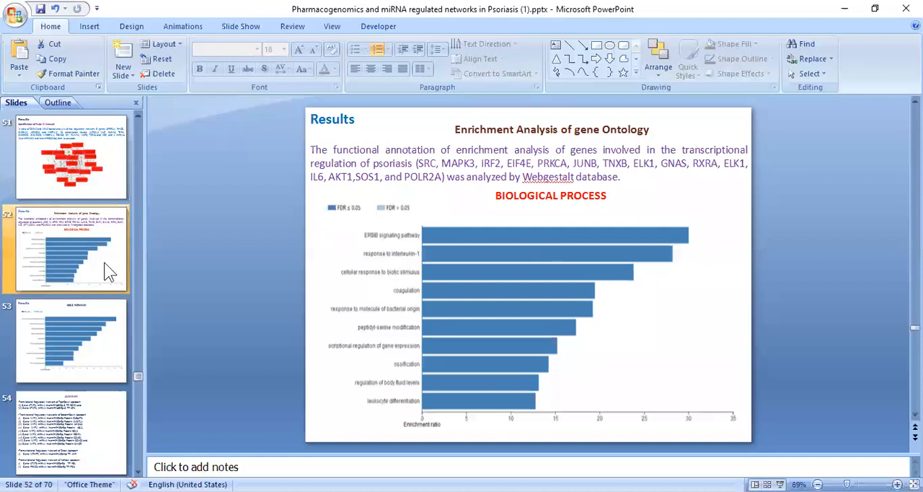
Step: Move on to slide 54, the summary of regulatory networks from each approach
{"action": "left_click", "coordinate": [71, 433]}
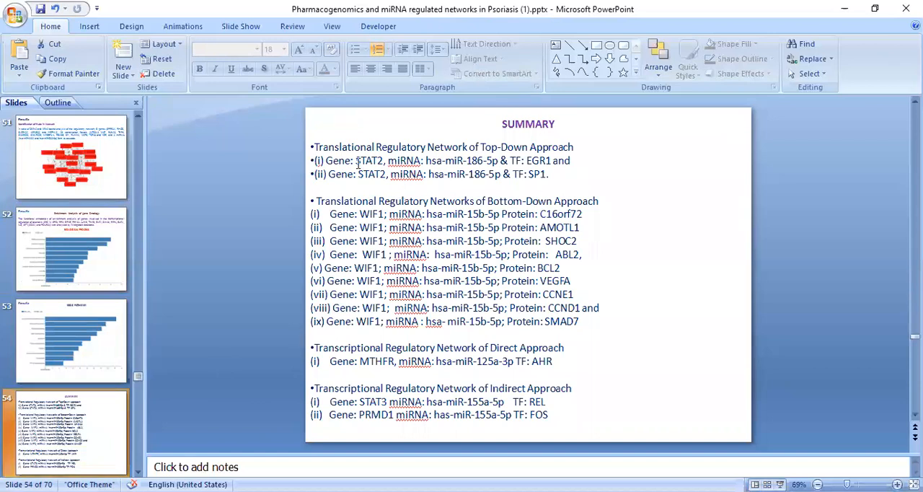
{"action": "mouse_move", "coordinate": [383, 353]}
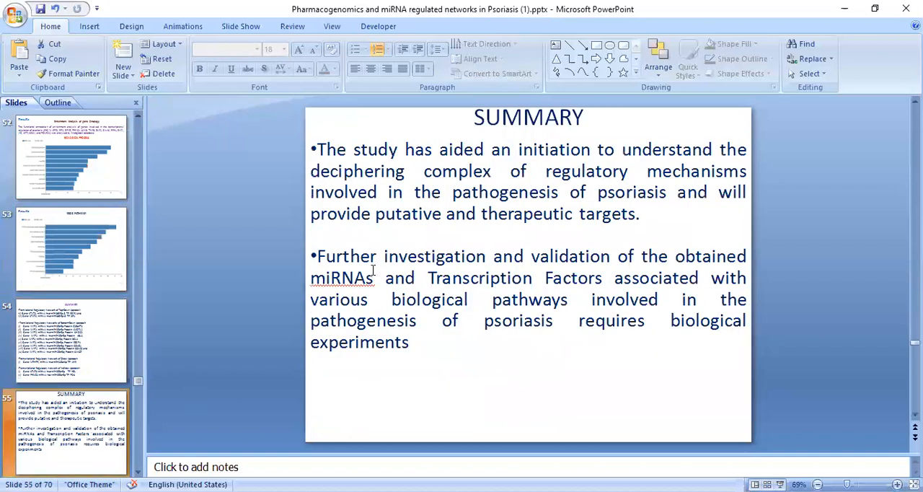
{"action": "mouse_move", "coordinate": [435, 258]}
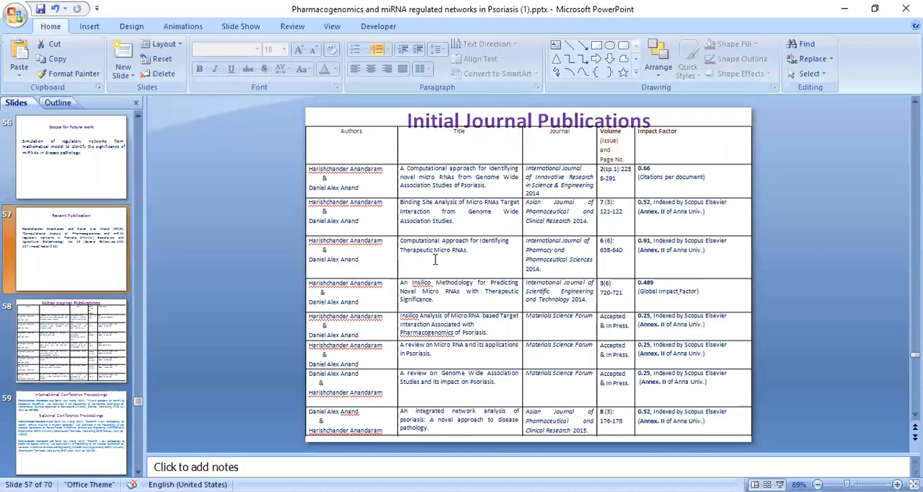
Step: Show the Recent Publication slide, then slide 60's TNF-centred miRNA compatibility network for psoriatic arthritis
{"action": "left_click", "coordinate": [71, 248]}
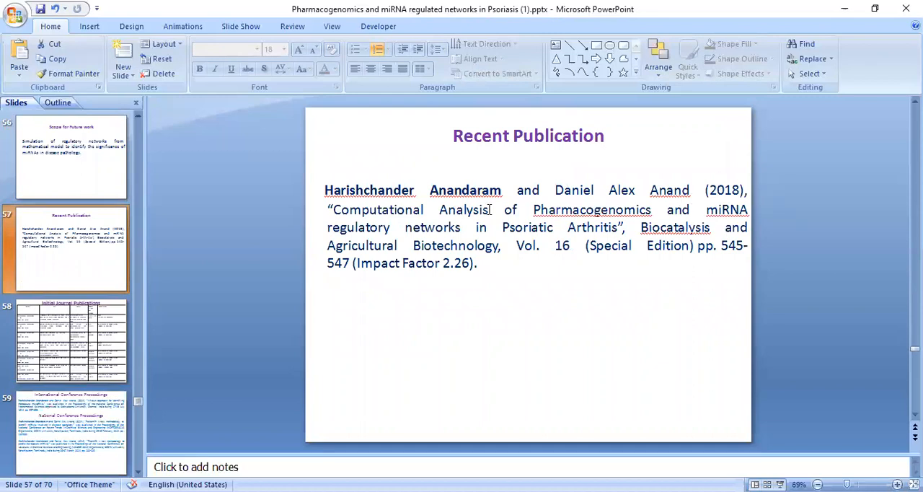
{"action": "mouse_move", "coordinate": [659, 235]}
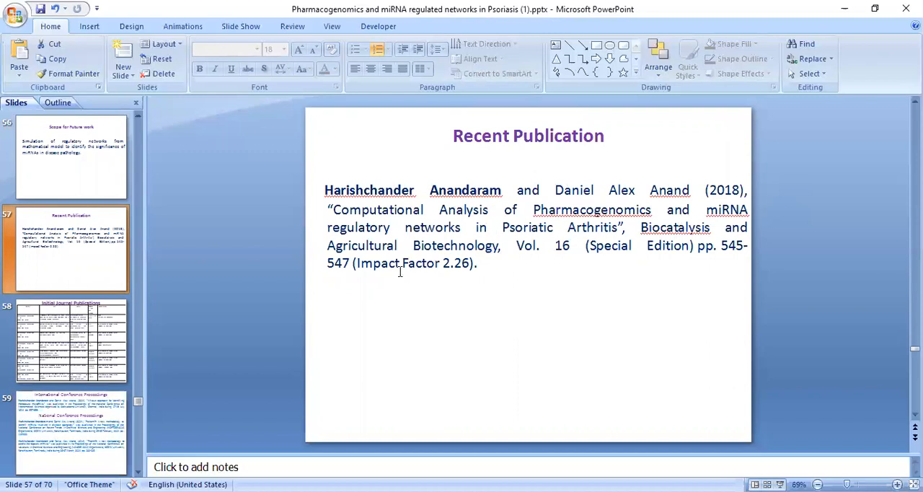
{"action": "left_click", "coordinate": [71, 340]}
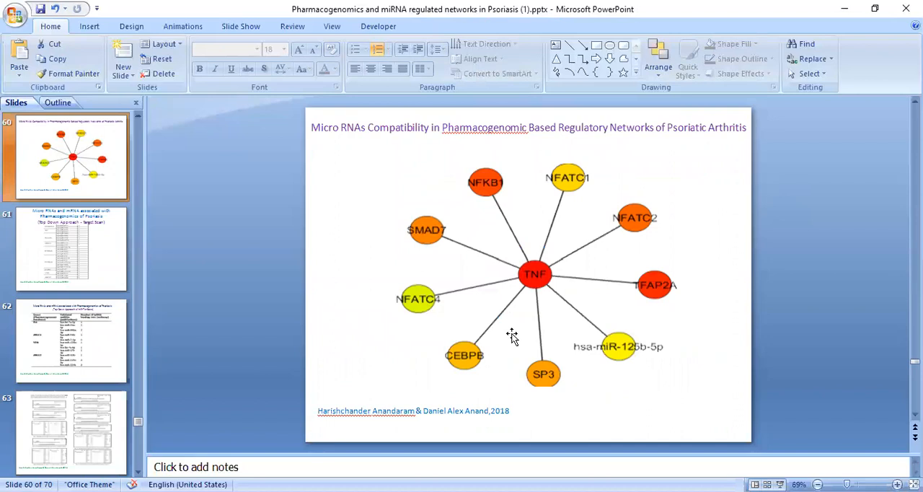
{"action": "mouse_move", "coordinate": [536, 323]}
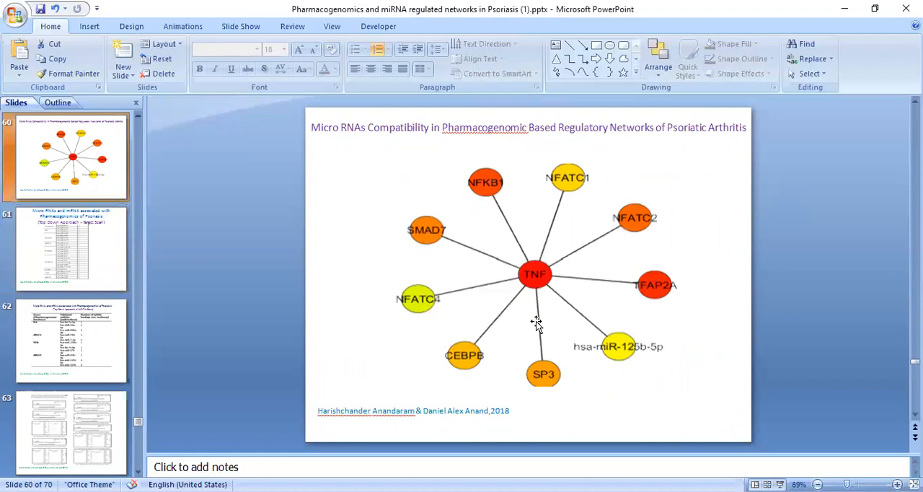
{"action": "mouse_move", "coordinate": [532, 216]}
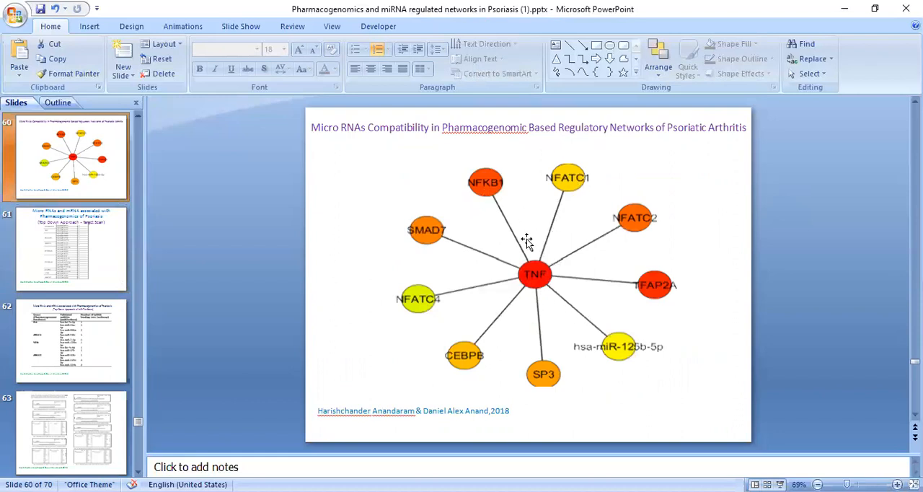
Step: Page forward to slide 67, miRNAs and transcription factors associated with psoriasis (bottom-up approach)
{"action": "left_click", "coordinate": [71, 248]}
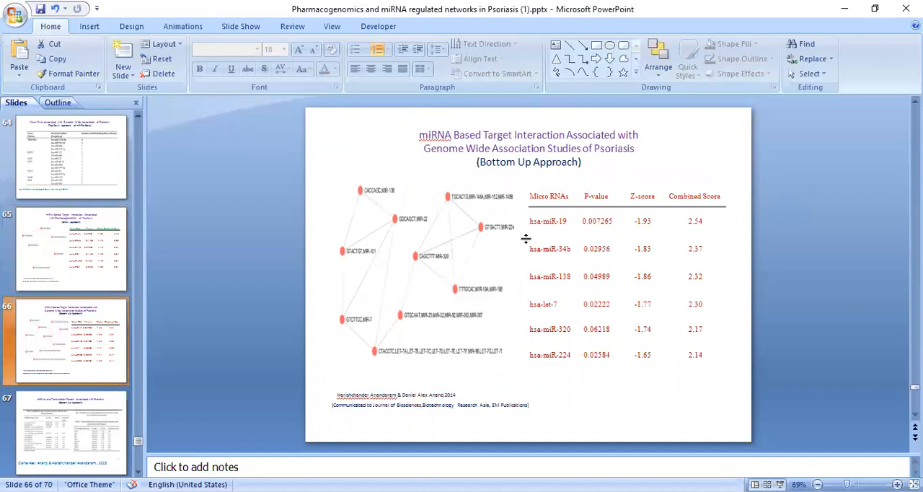
{"action": "left_click", "coordinate": [64, 433]}
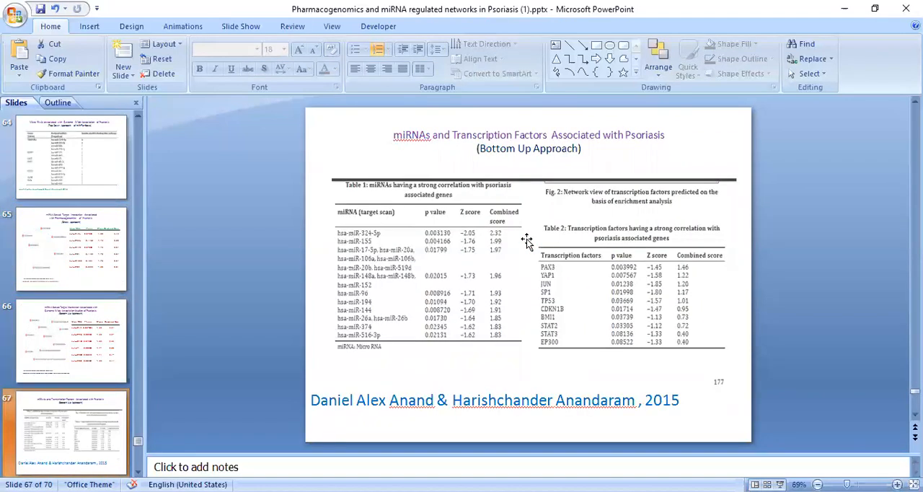
{"action": "left_click", "coordinate": [70, 340]}
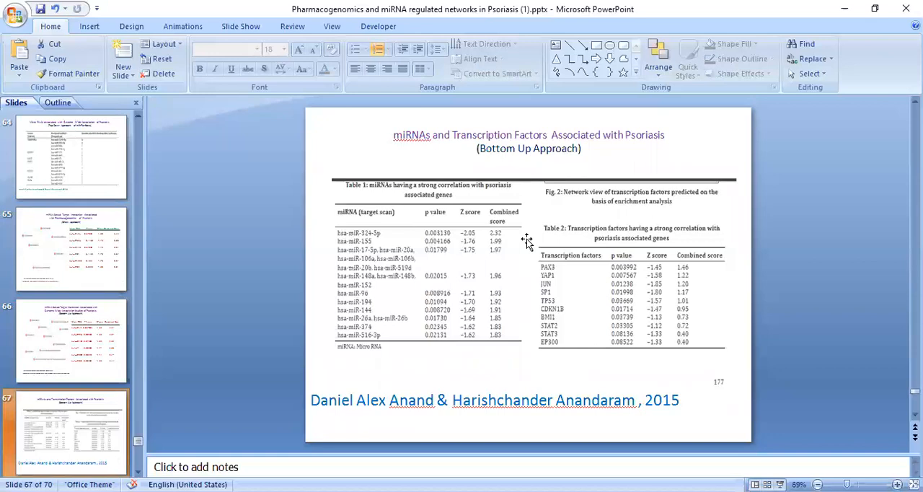
{"action": "mouse_move", "coordinate": [421, 248]}
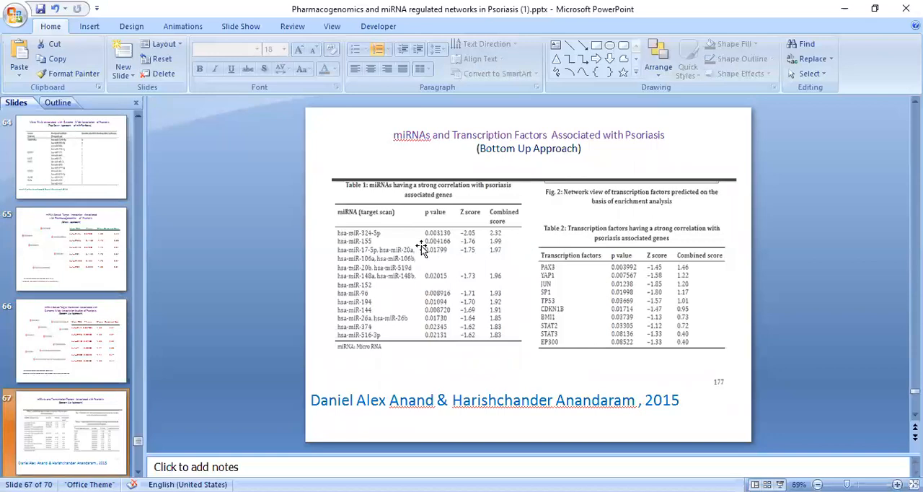
{"action": "mouse_move", "coordinate": [407, 240]}
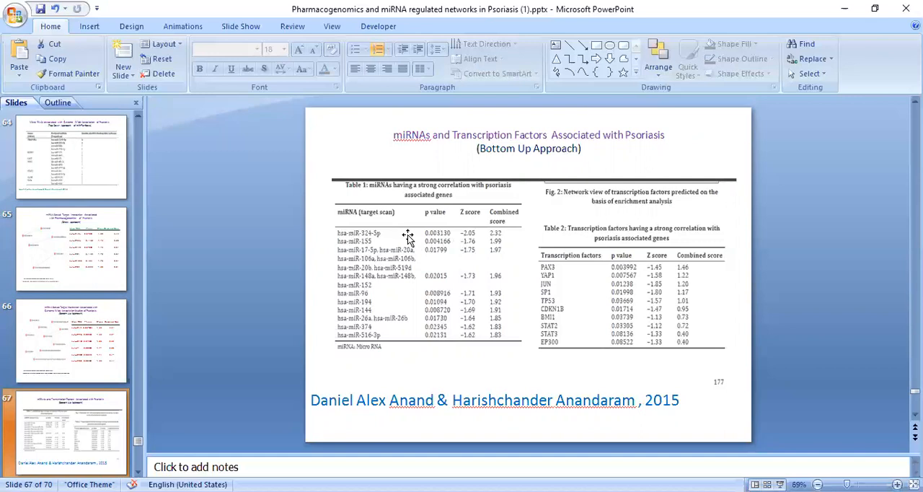
{"action": "mouse_move", "coordinate": [464, 243]}
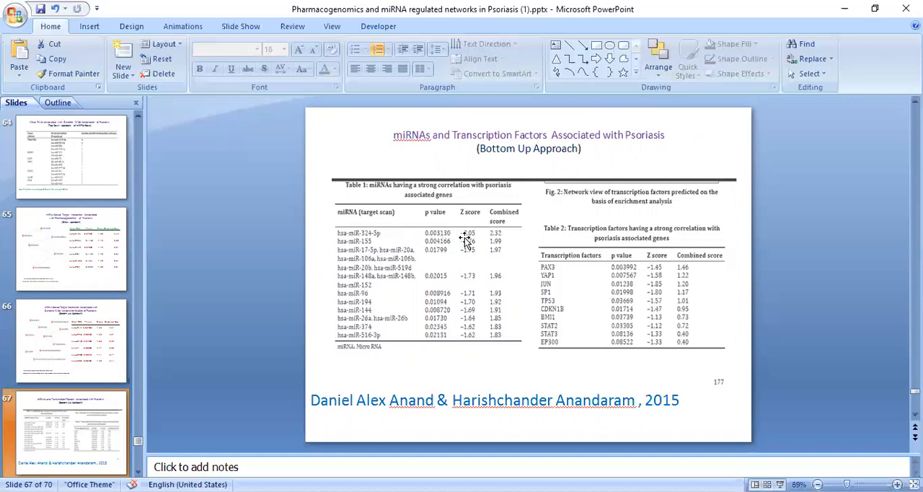
{"action": "mouse_move", "coordinate": [502, 274]}
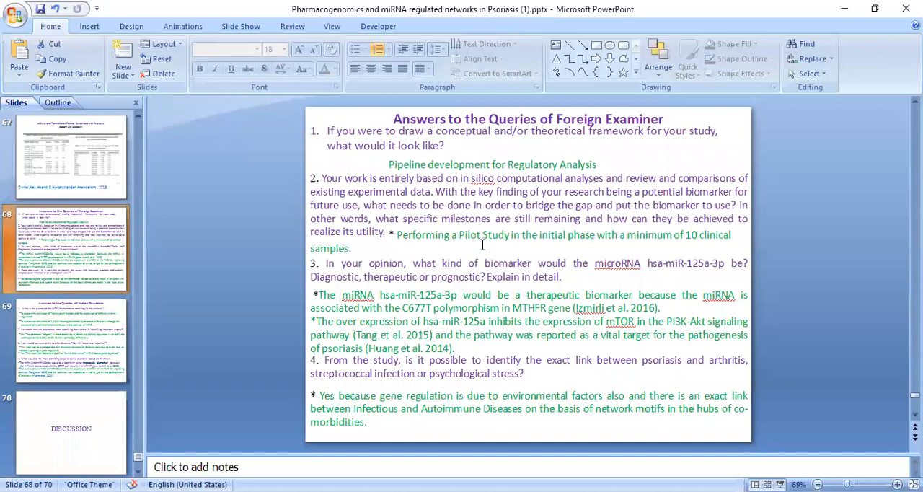
{"action": "mouse_move", "coordinate": [459, 157]}
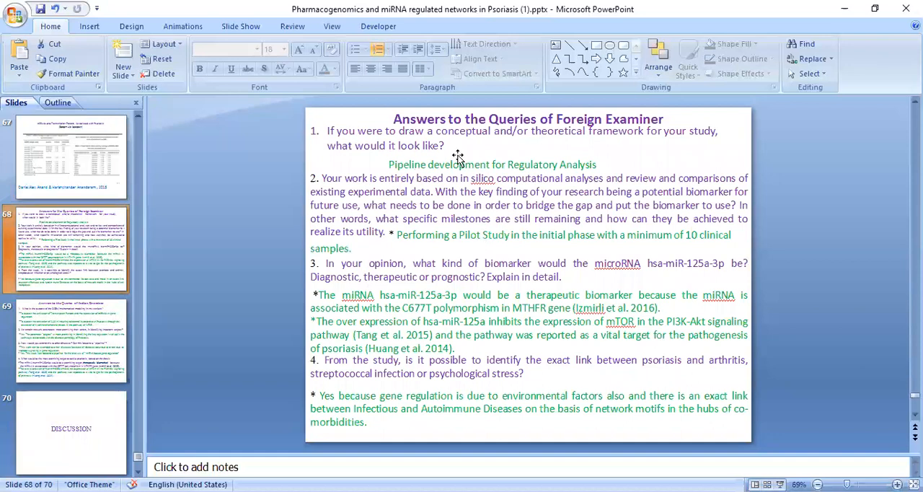
{"action": "mouse_move", "coordinate": [431, 140]}
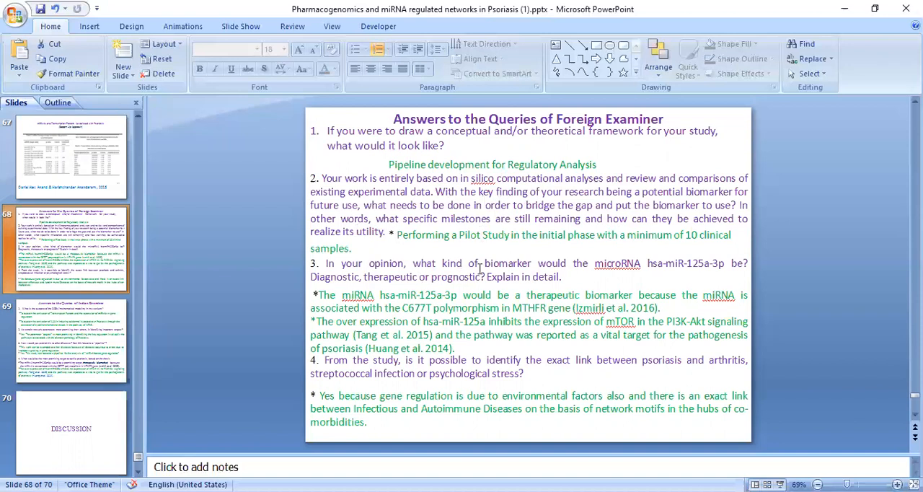
{"action": "mouse_move", "coordinate": [666, 267]}
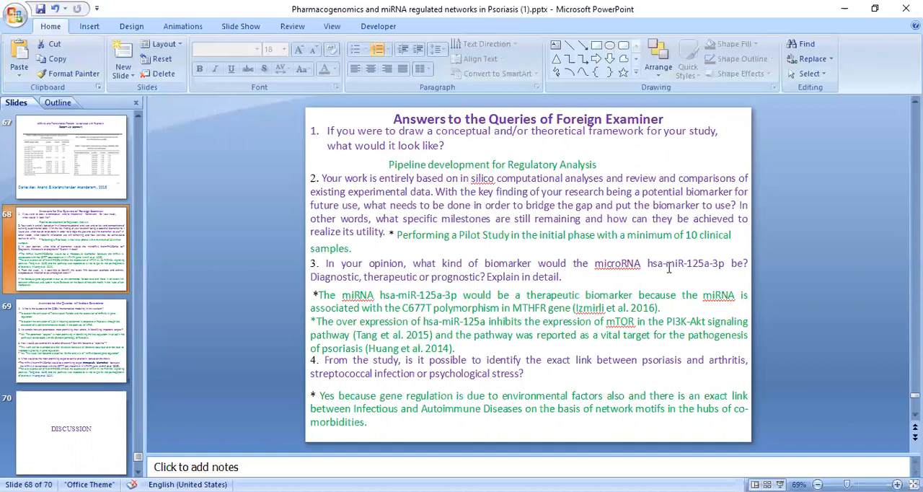
{"action": "mouse_move", "coordinate": [561, 298]}
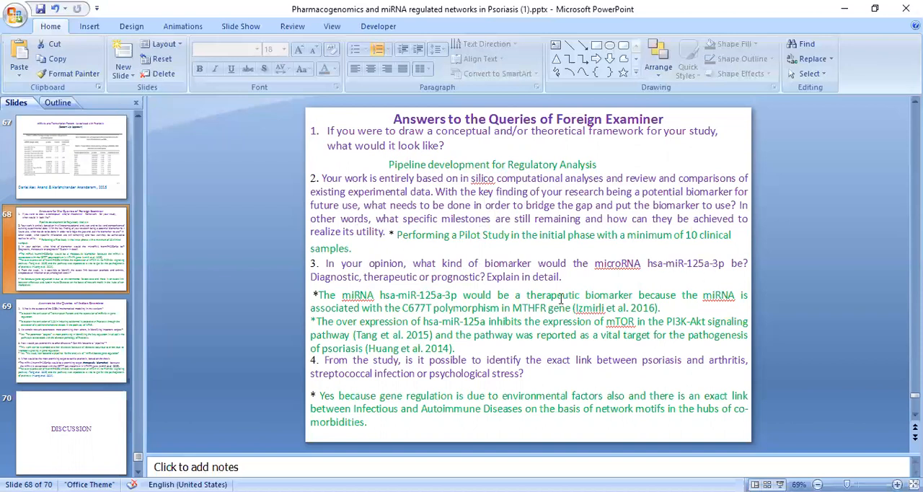
{"action": "mouse_move", "coordinate": [560, 300]}
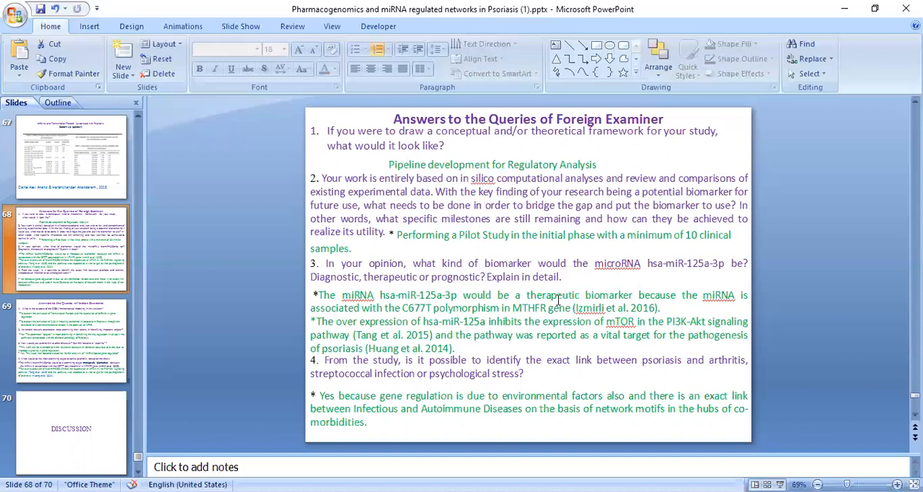
{"action": "mouse_move", "coordinate": [475, 297]}
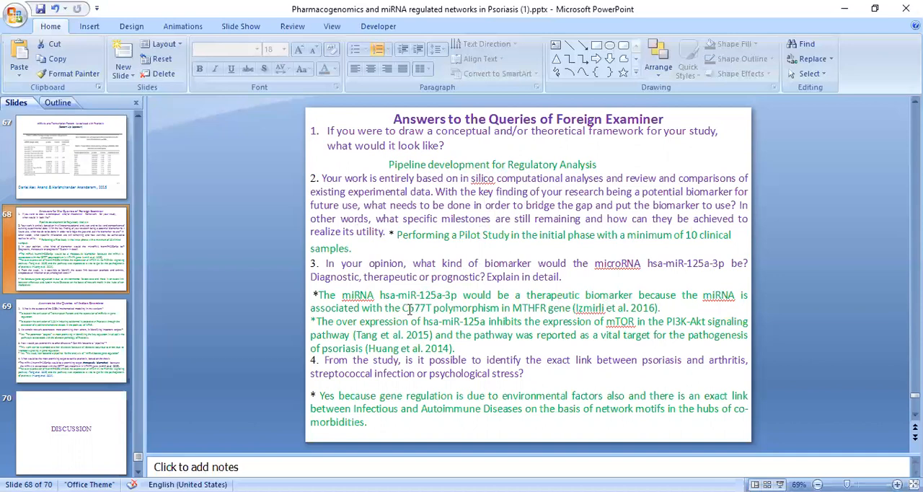
{"action": "mouse_move", "coordinate": [539, 315]}
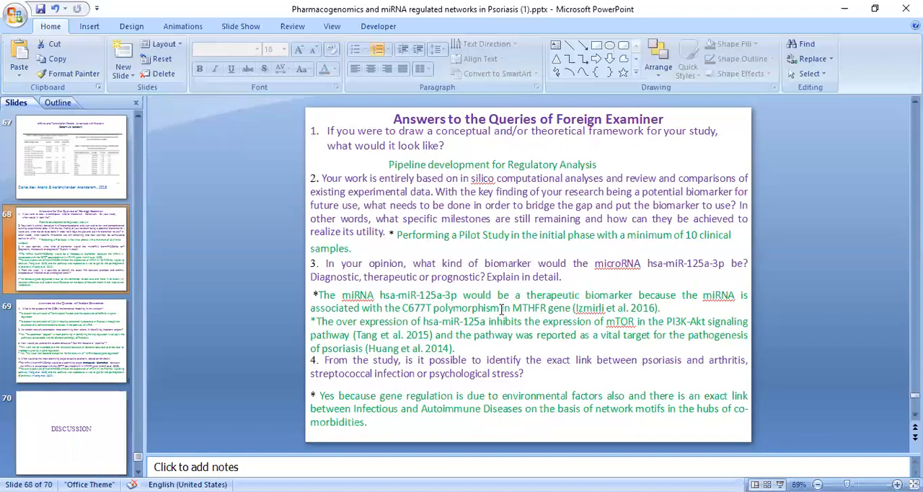
{"action": "mouse_move", "coordinate": [501, 308]}
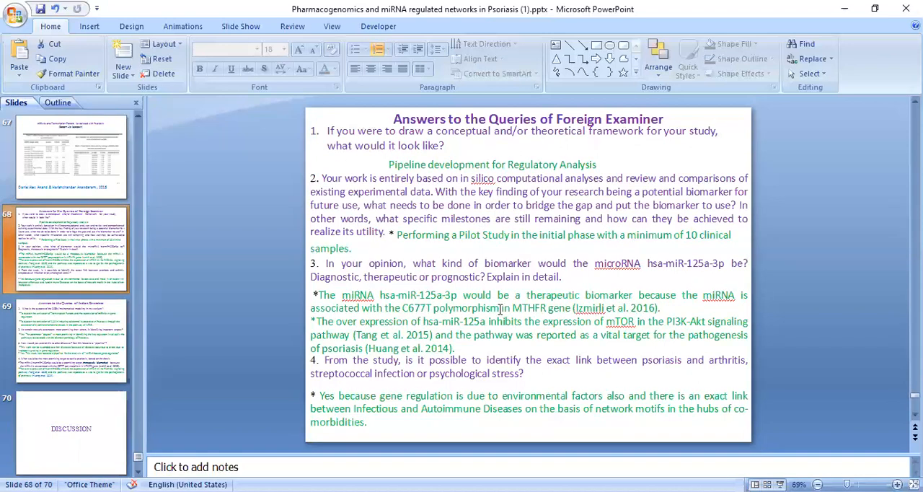
{"action": "mouse_move", "coordinate": [580, 335]}
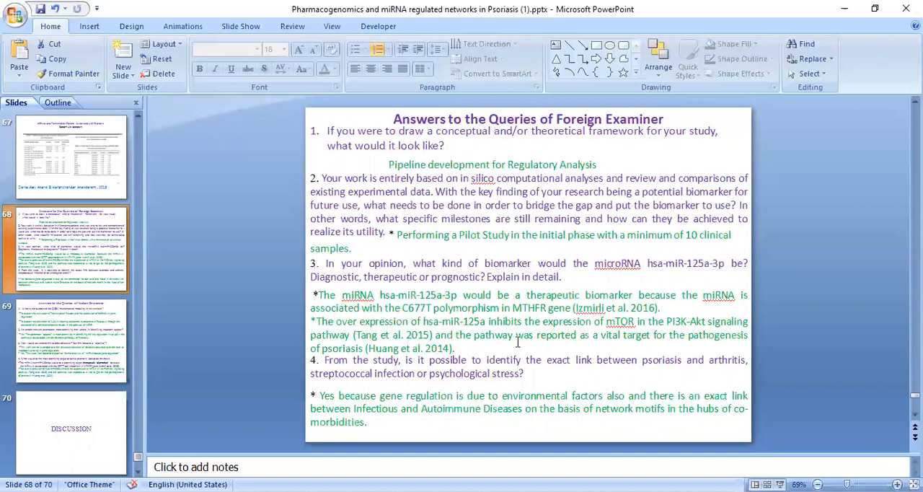
{"action": "mouse_move", "coordinate": [472, 346]}
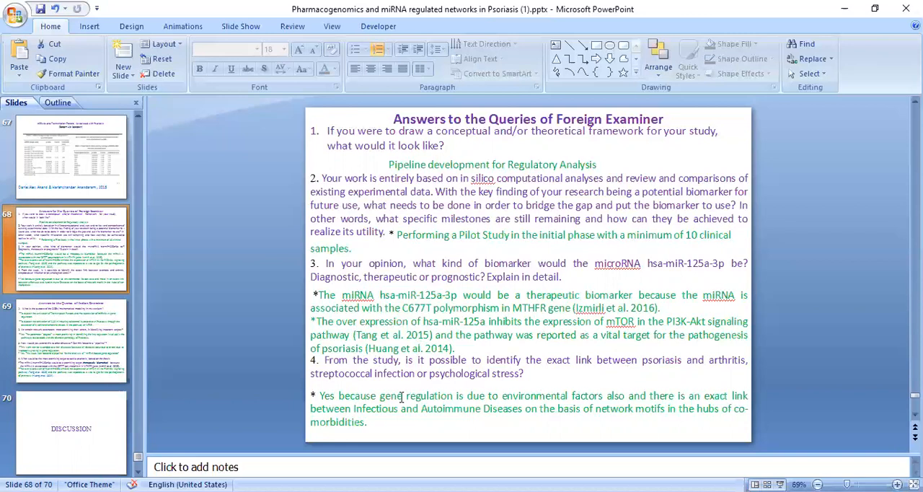
{"action": "mouse_move", "coordinate": [450, 418]}
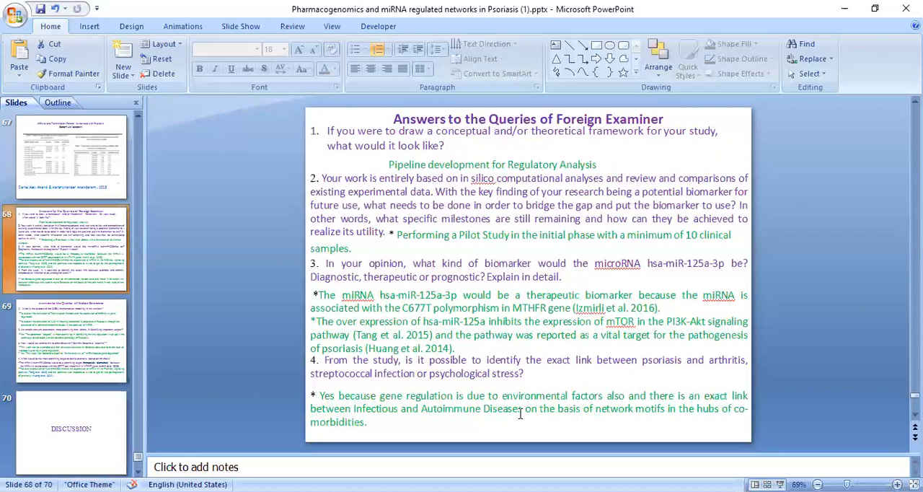
Step: Show slide 69, the Answers to the Queries of Indian Examiner, and read its four queries and answers
{"action": "left_click", "coordinate": [69, 340]}
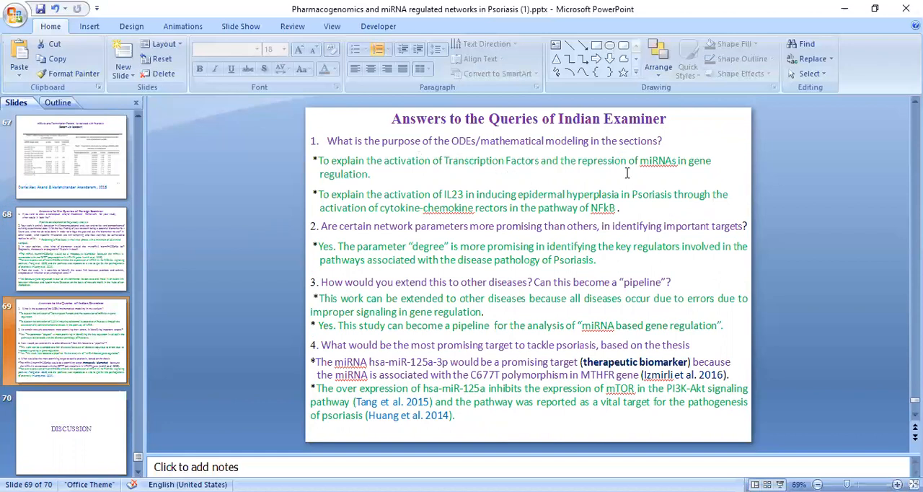
{"action": "mouse_move", "coordinate": [548, 181]}
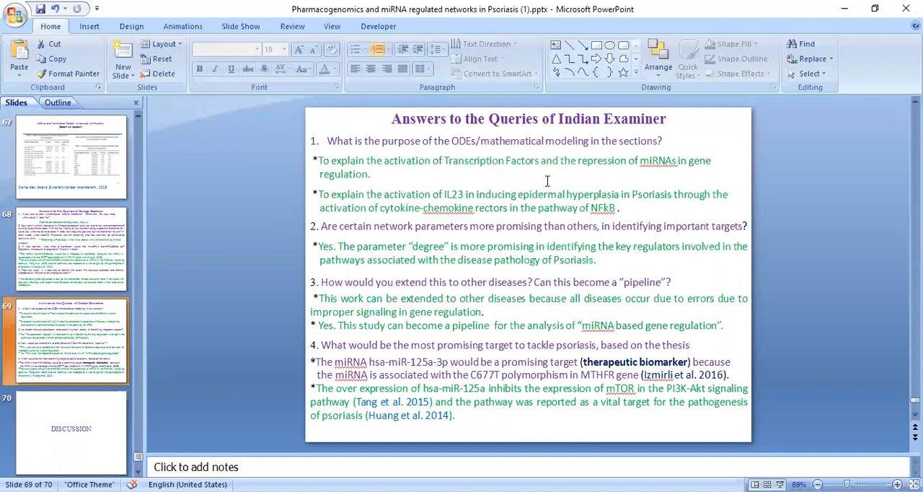
{"action": "mouse_move", "coordinate": [504, 190]}
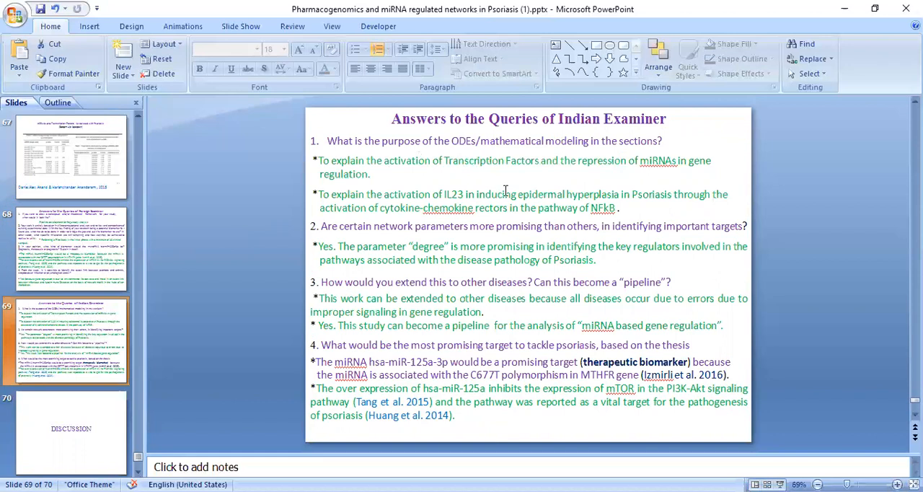
{"action": "mouse_move", "coordinate": [460, 196]}
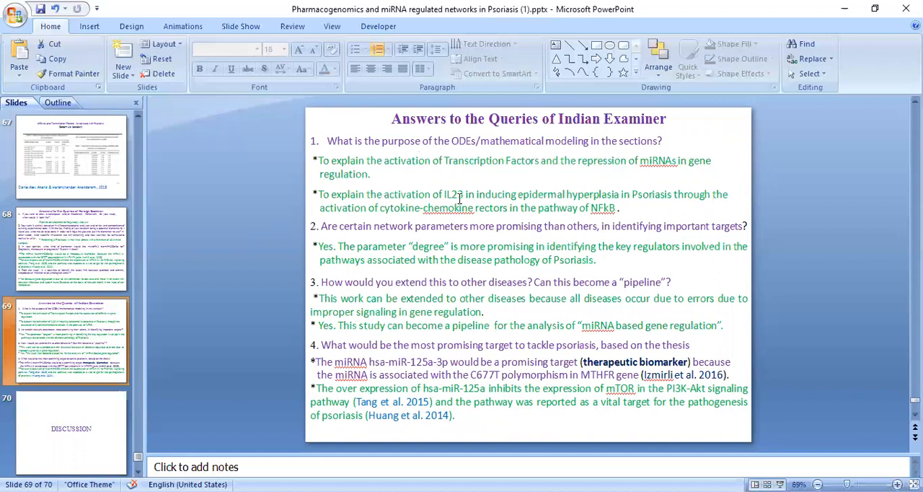
{"action": "mouse_move", "coordinate": [531, 203]}
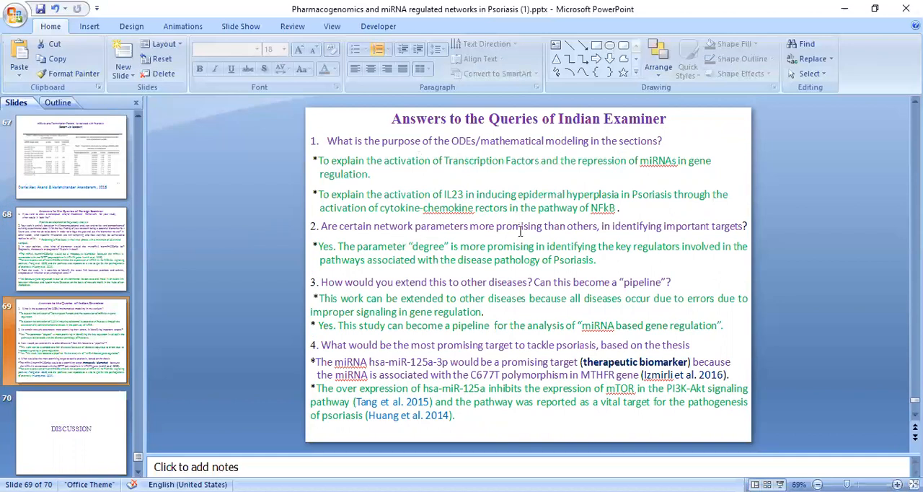
{"action": "mouse_move", "coordinate": [600, 232]}
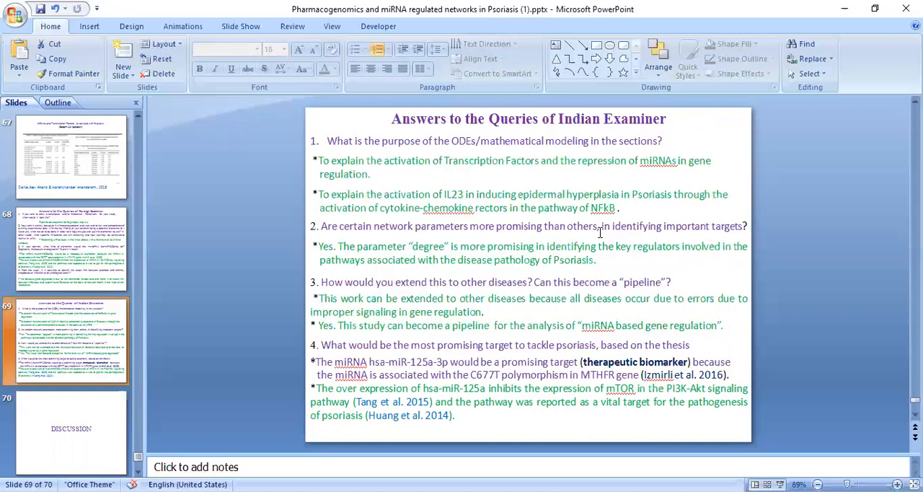
{"action": "left_click", "coordinate": [71, 432]}
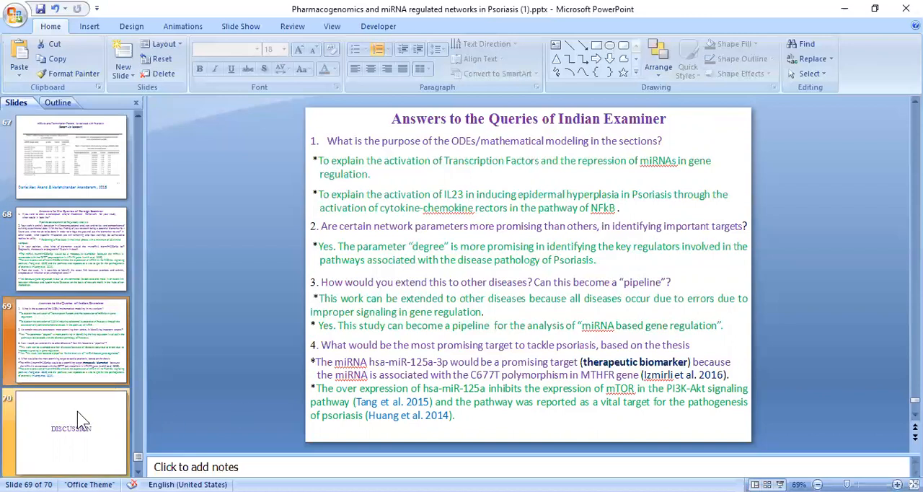